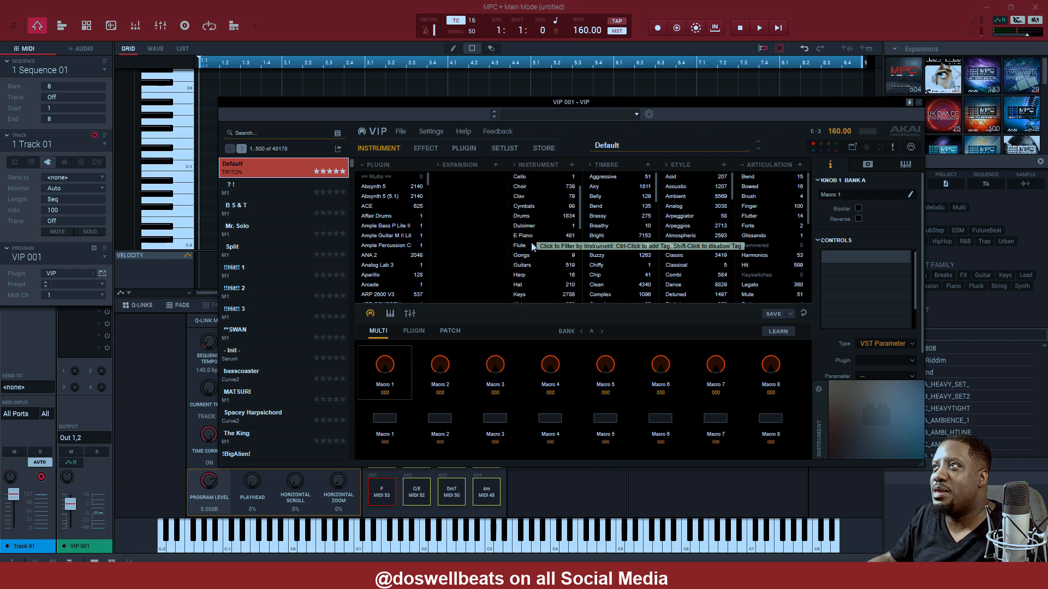
- Filter VIP's browser to Pads and Piano, load Piano Pad and audition it with playback
{"action": "scroll", "scroll_direction": "down", "scroll_amount": 3}
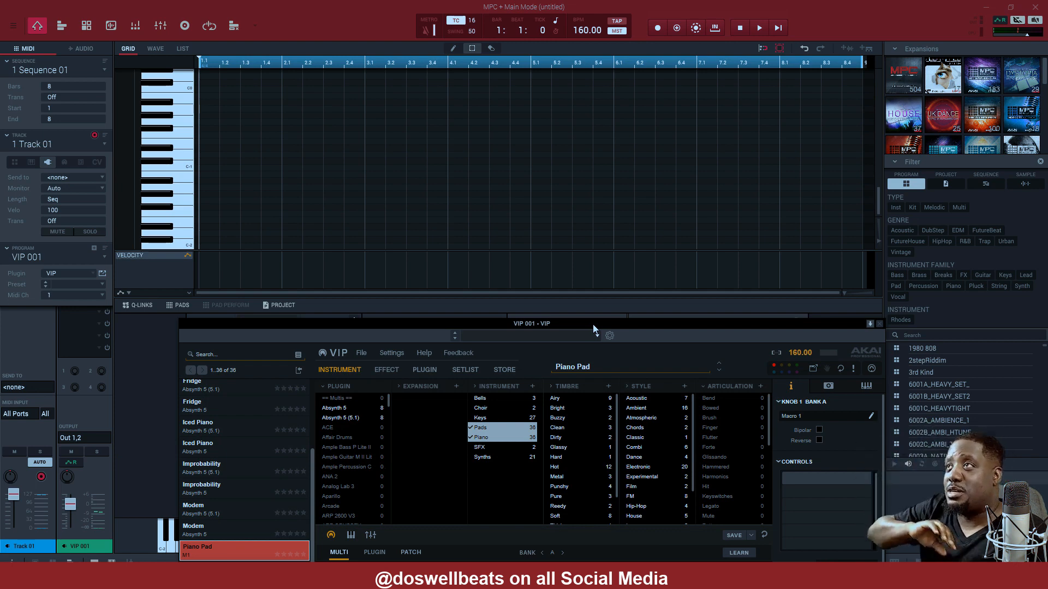
{"action": "left_click", "coordinate": [759, 27]}
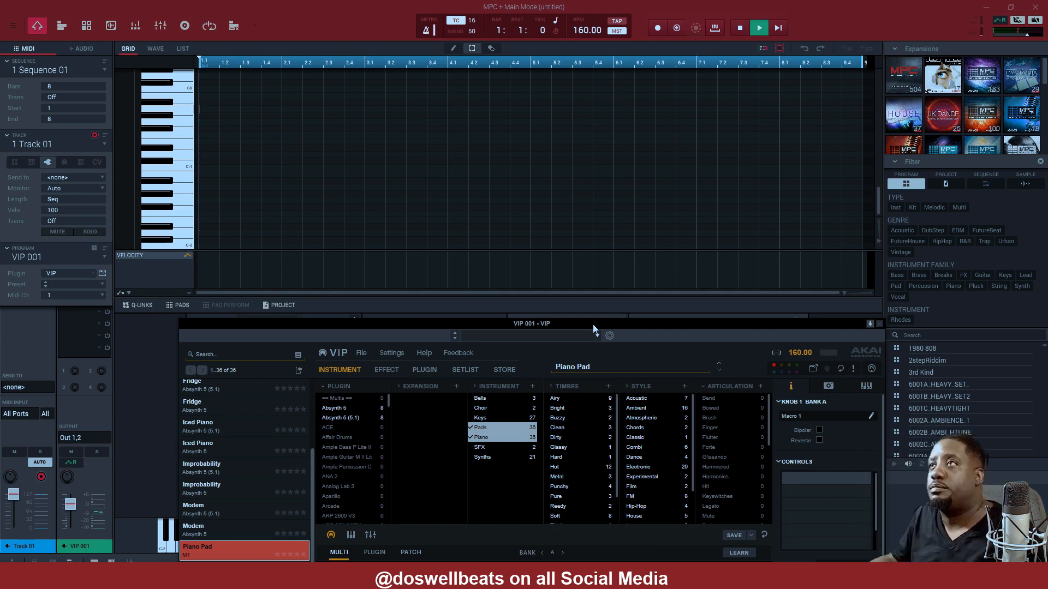
- Record the eight-bar Piano Pad chord take on track 1, then overdub the higher notes
{"action": "left_click", "coordinate": [675, 28]}
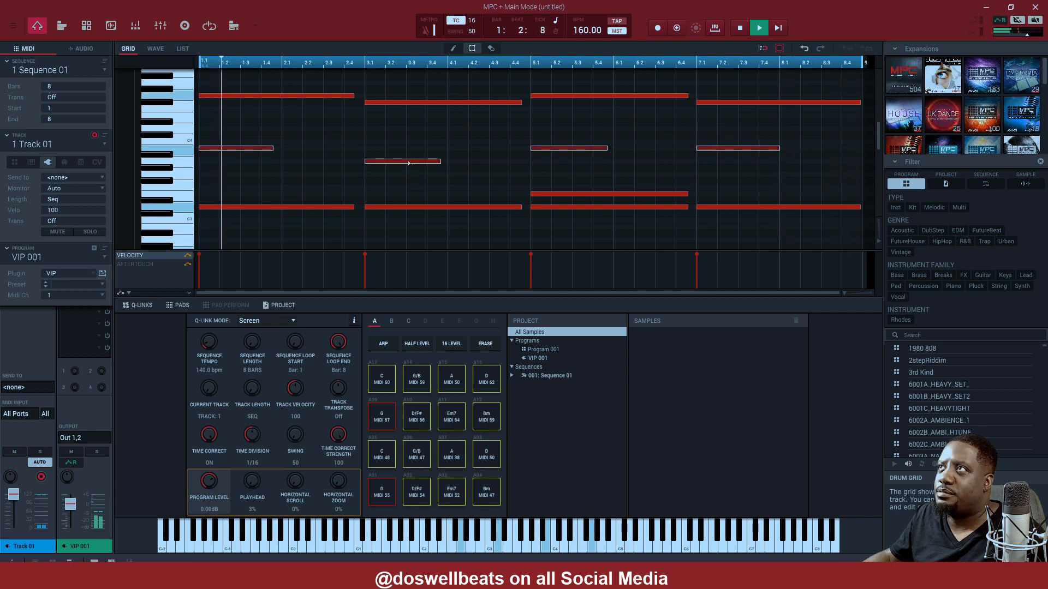
{"action": "left_click", "coordinate": [759, 28]}
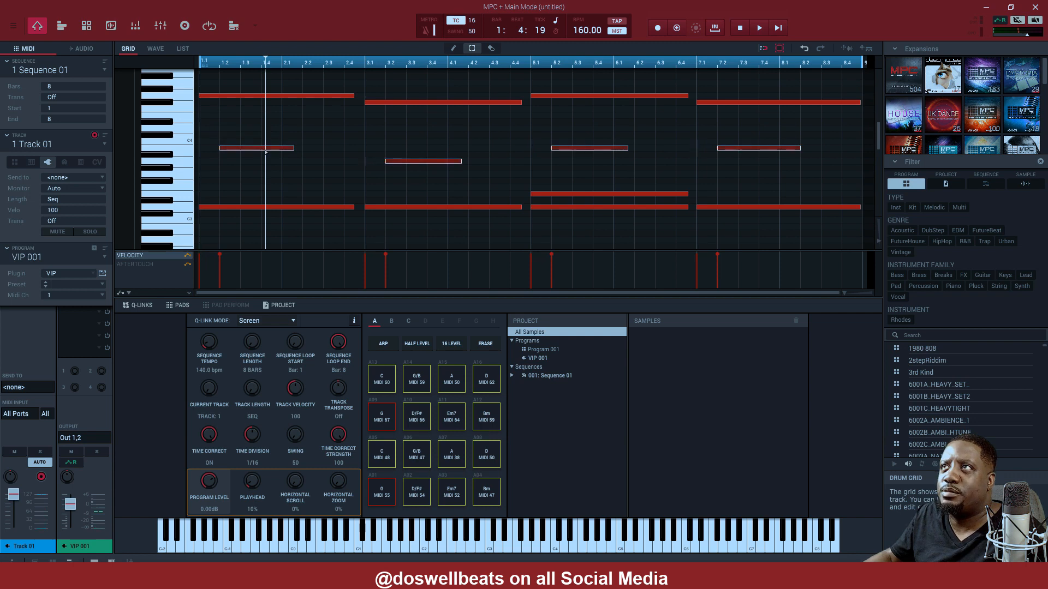
{"action": "left_click", "coordinate": [759, 28]}
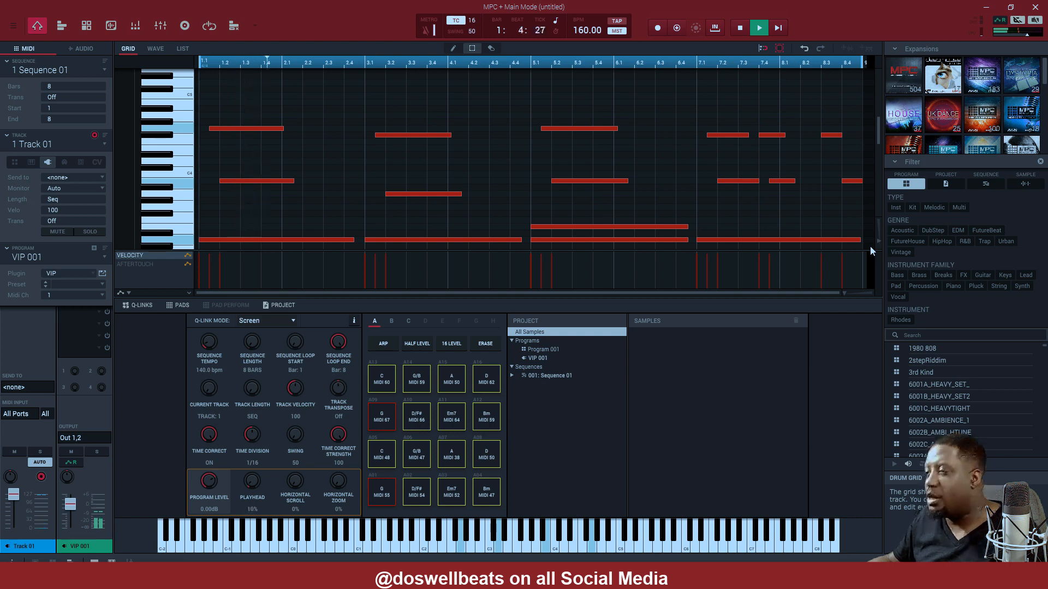
- In VIP's Multi view select slot 2 and set its MIDI channel to 1 to layer with Piano Pad
{"action": "left_click", "coordinate": [759, 28]}
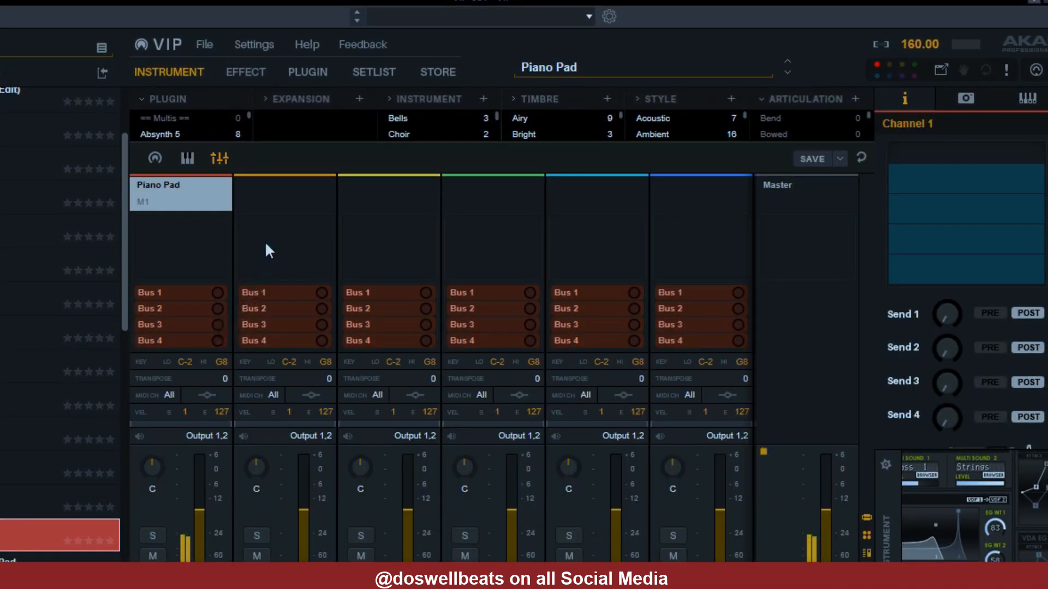
{"action": "left_click", "coordinate": [284, 194]}
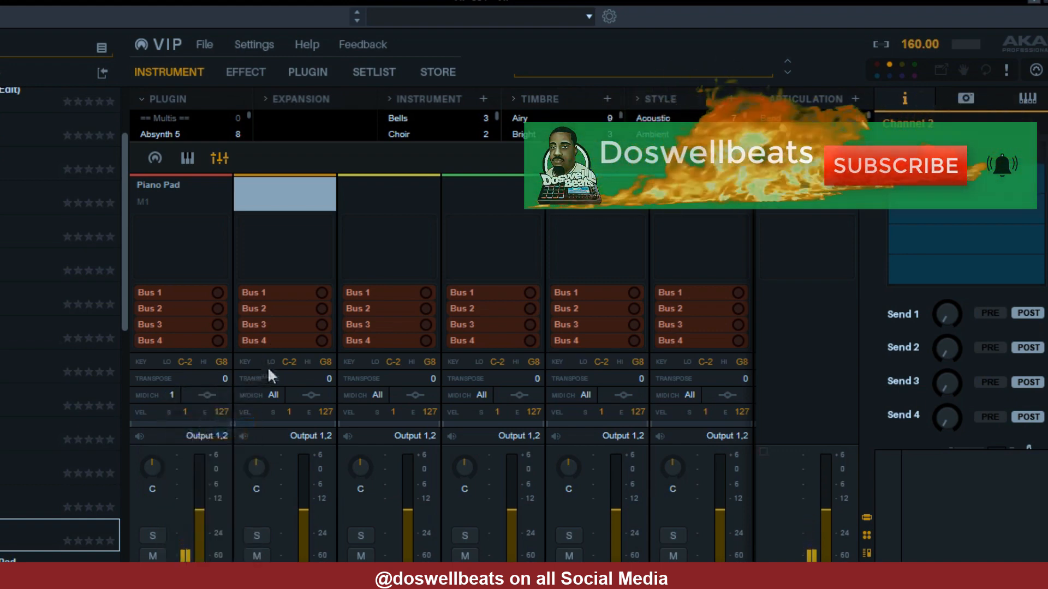
{"action": "left_click", "coordinate": [273, 395]}
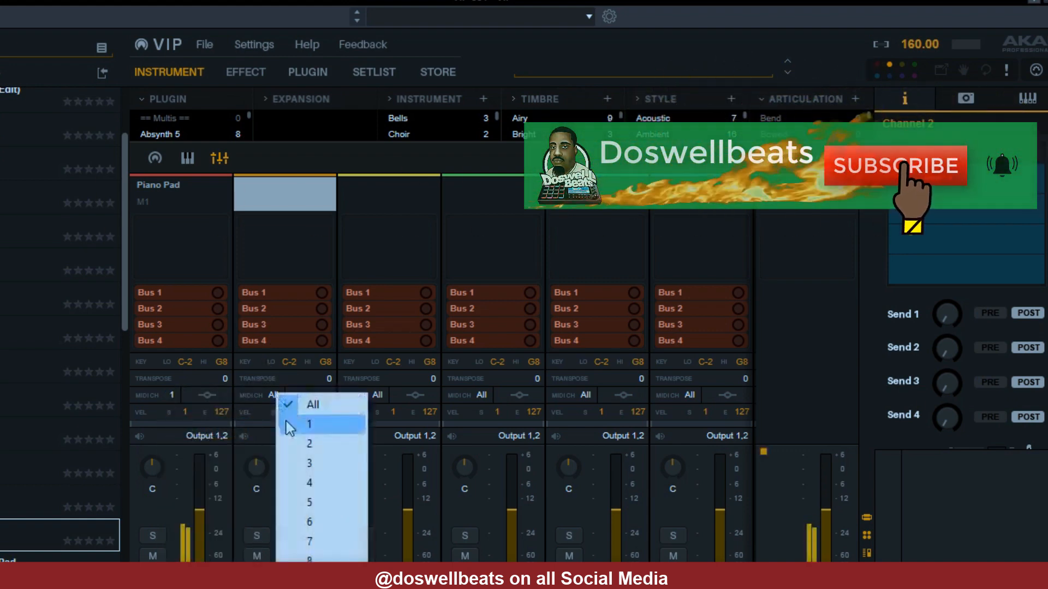
{"action": "left_click", "coordinate": [312, 423]}
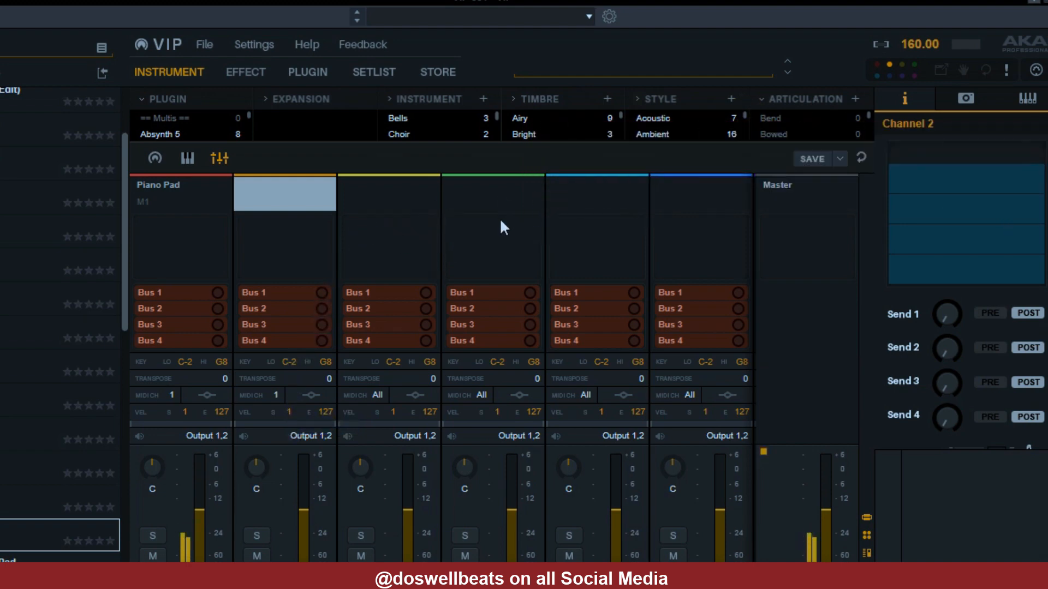
{"action": "mouse_move", "coordinate": [501, 228]}
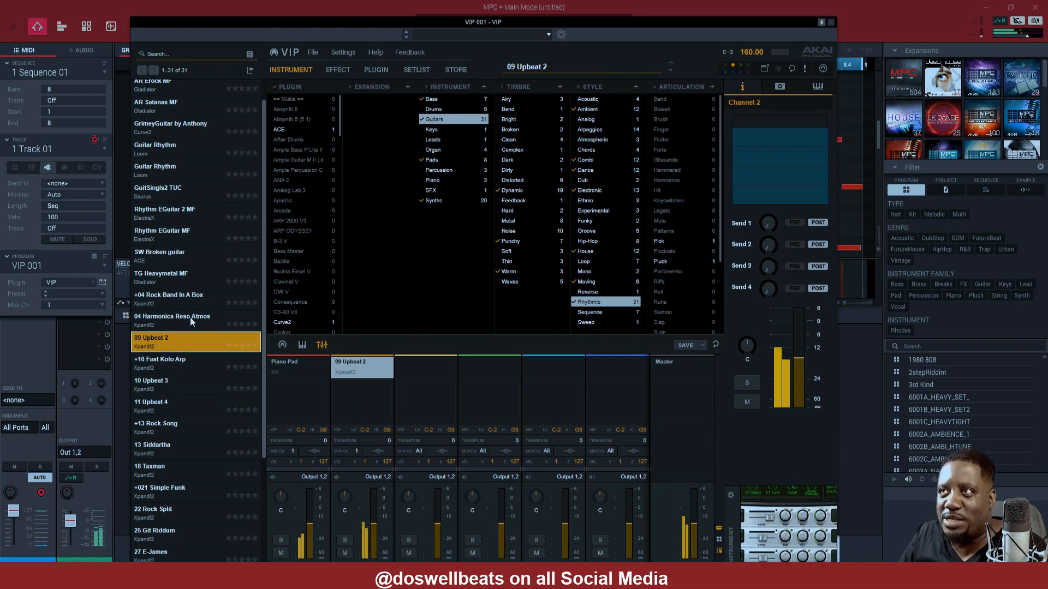
{"action": "mouse_move", "coordinate": [169, 364]}
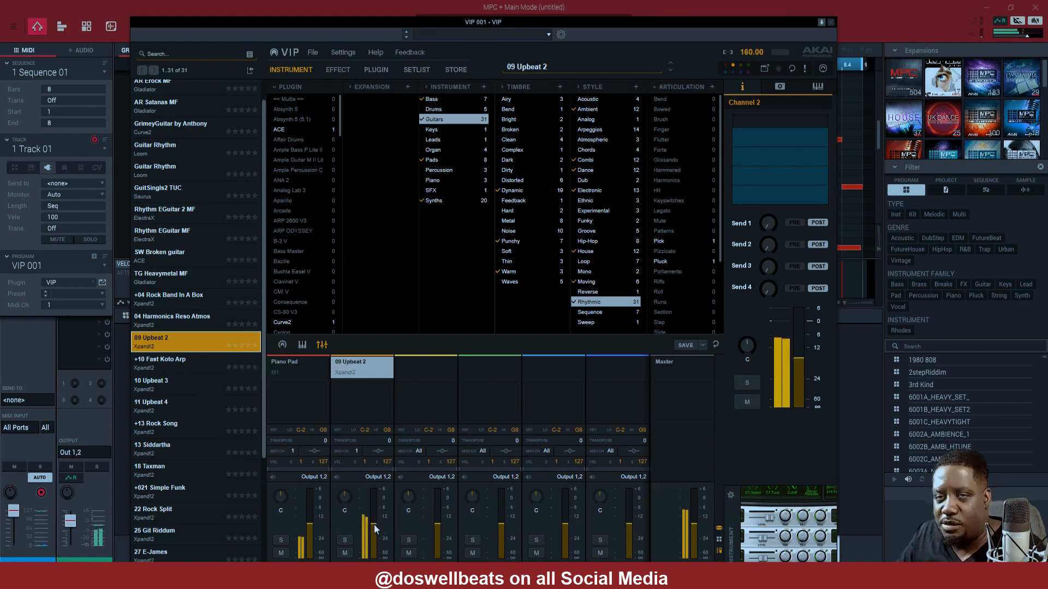
{"action": "mouse_move", "coordinate": [376, 529]}
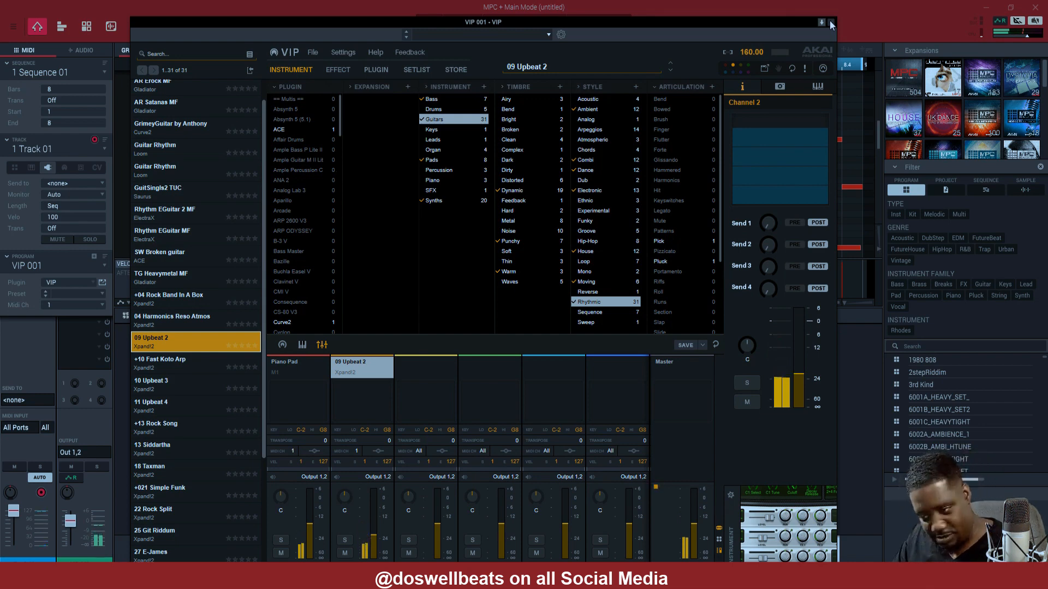
- Close VIP and choose the Bassline plugin (AIR Music Technology) for track 2
{"action": "left_click", "coordinate": [819, 22]}
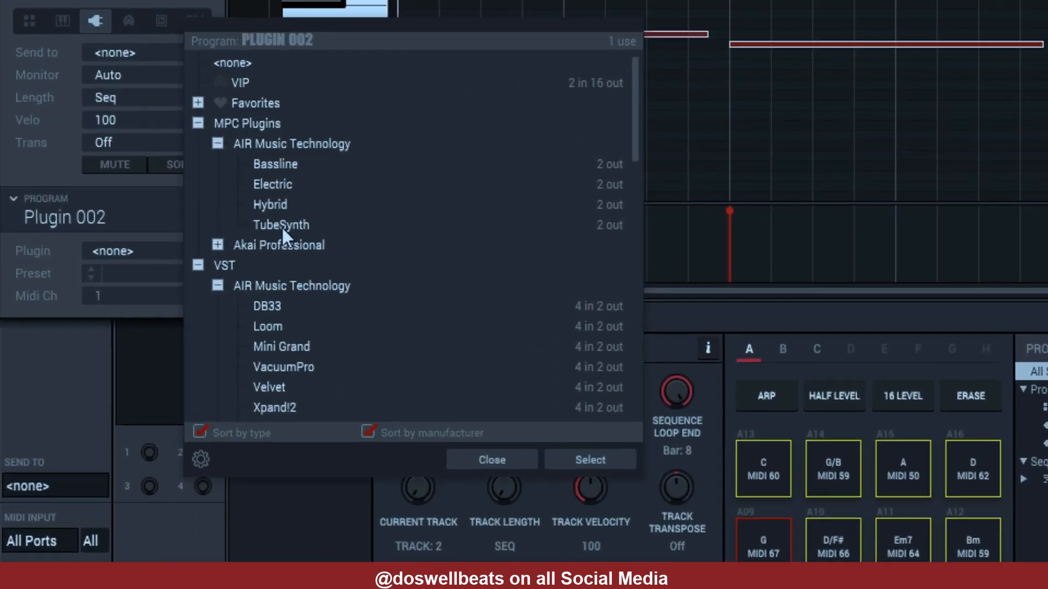
{"action": "mouse_move", "coordinate": [284, 172]}
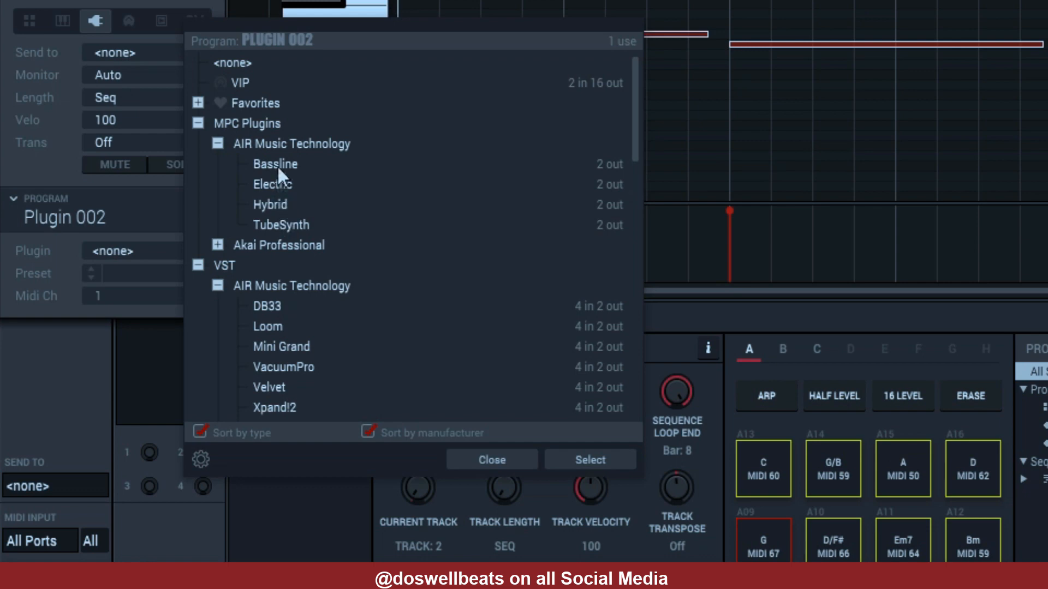
{"action": "left_click", "coordinate": [275, 164]}
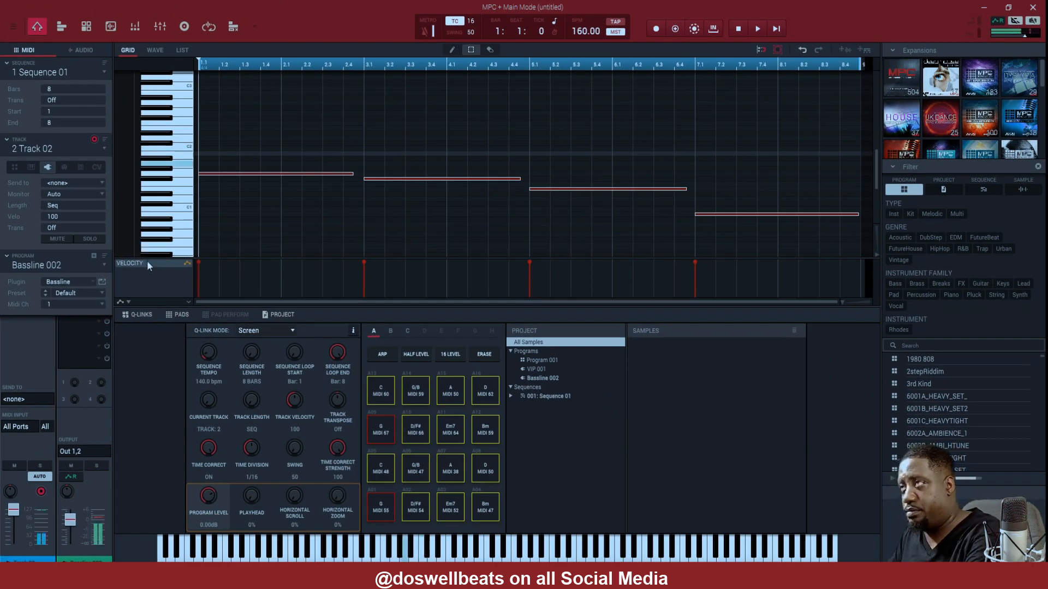
- Record the eight-bar bass on track 2 and shape its low band with FabFilter Pro-Q 3 on Insert 1
{"action": "left_click", "coordinate": [757, 29]}
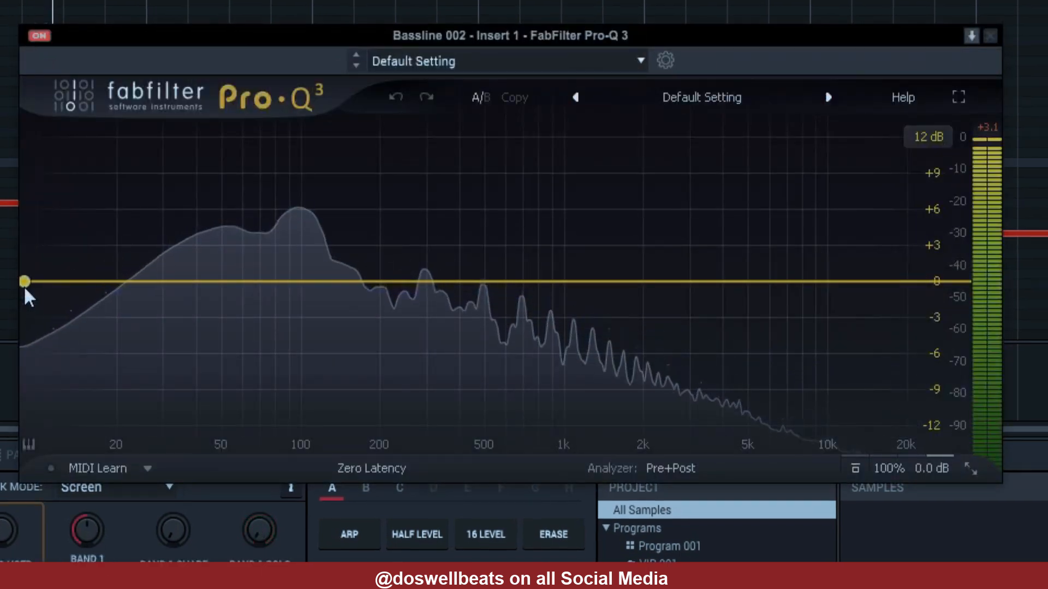
{"action": "left_click_drag", "start_coordinate": [25, 280], "coordinate": [62, 328]}
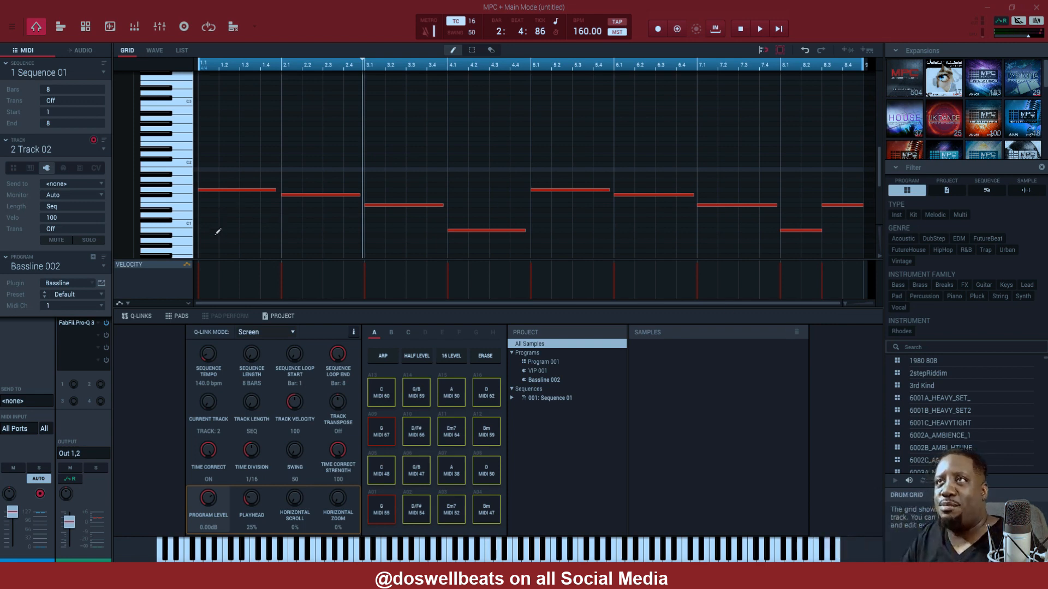
- Switch to unused track 3 and record the DUNE 3 Angel King melody over eight bars
{"action": "left_click", "coordinate": [104, 149]}
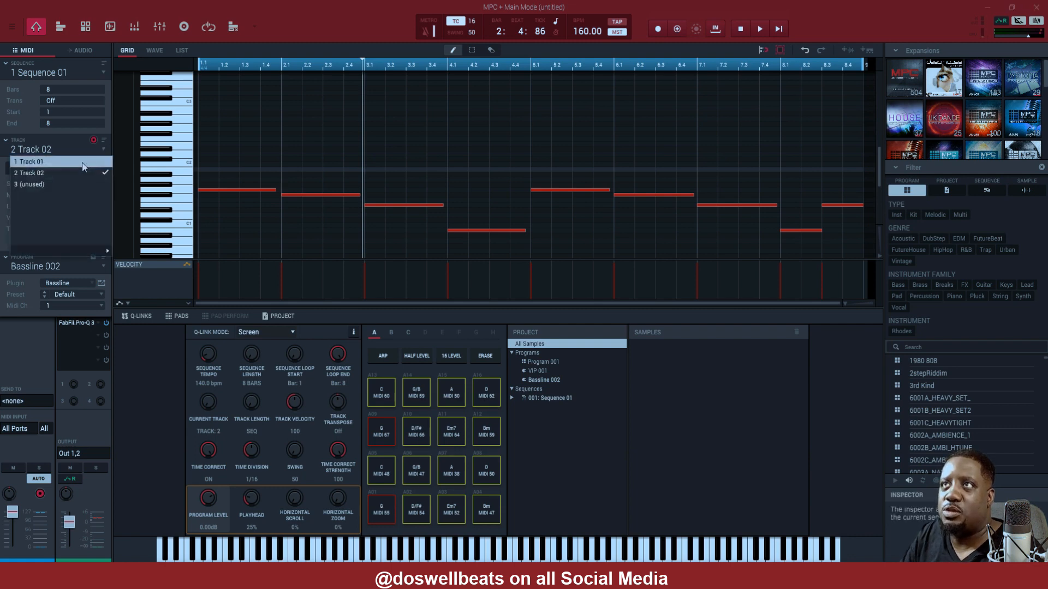
{"action": "left_click", "coordinate": [34, 161]}
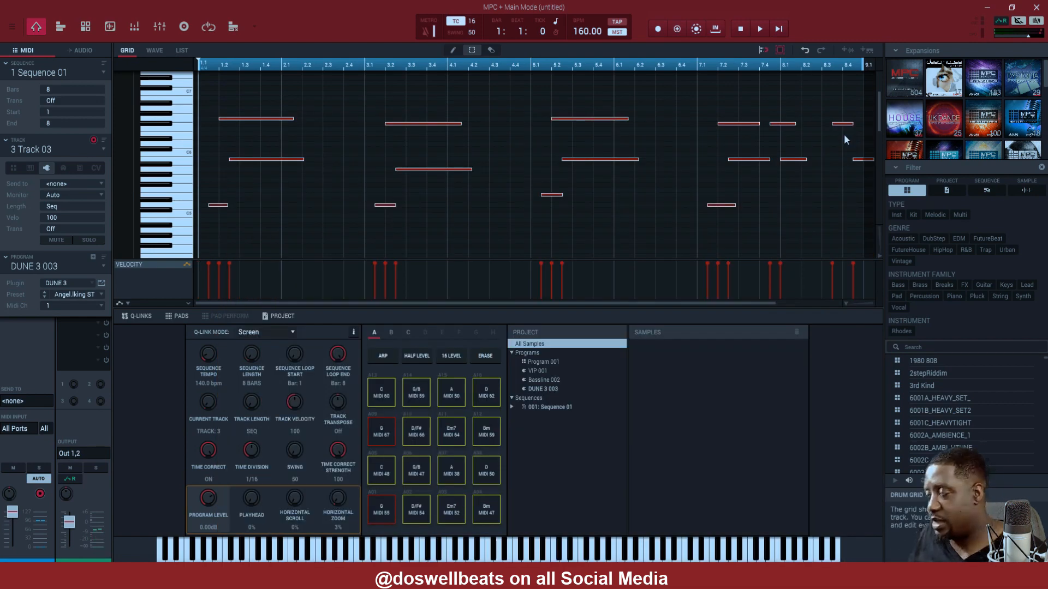
{"action": "left_click", "coordinate": [760, 28]}
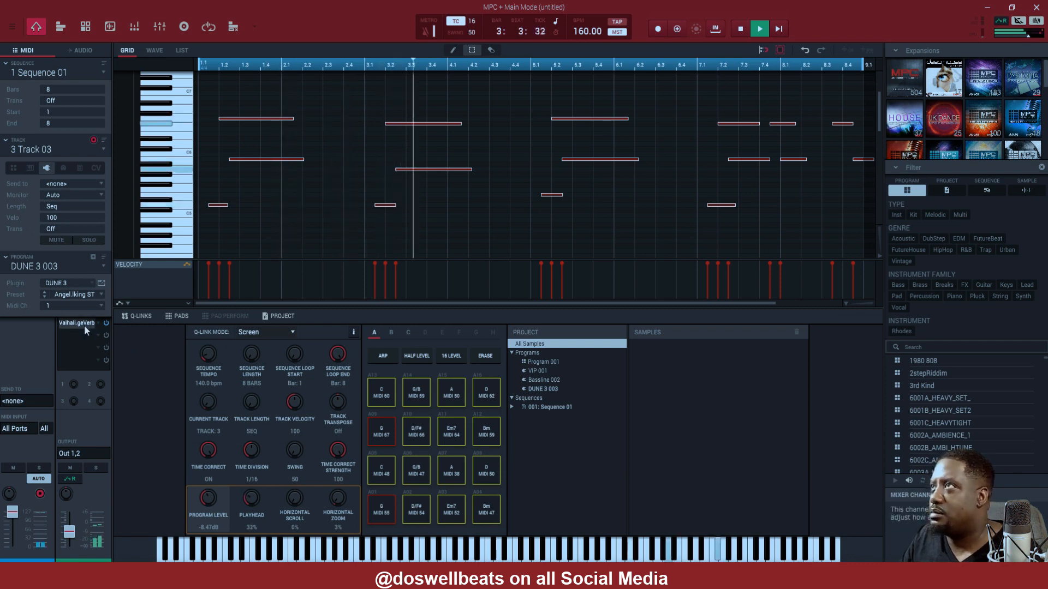
- Raise ValhallaVintageVerb's MIX knob on the DUNE 3 track to about 39 percent
{"action": "left_click", "coordinate": [75, 323]}
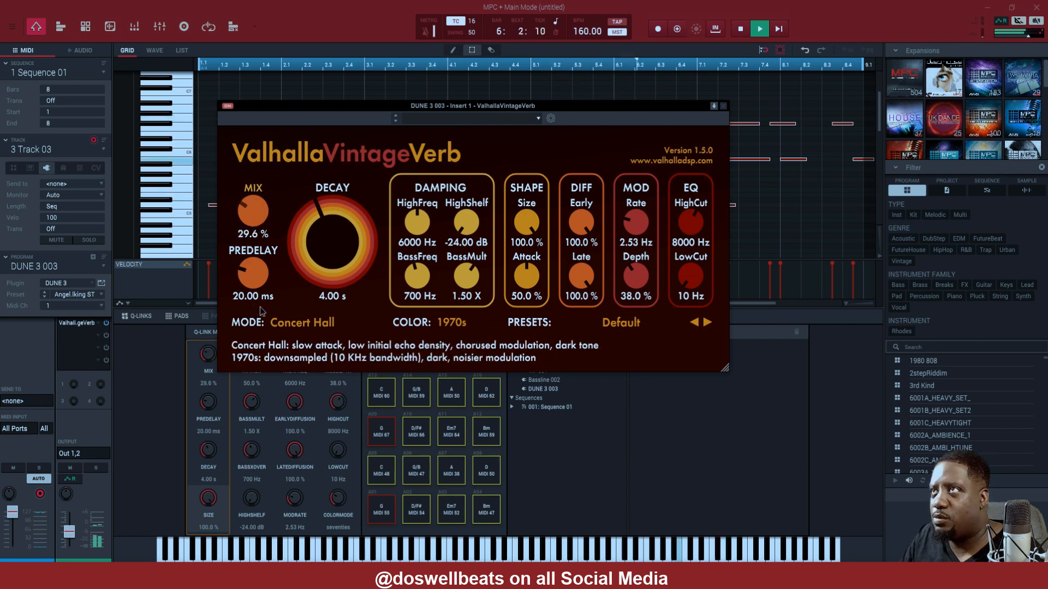
{"action": "left_click_drag", "start_coordinate": [252, 218], "coordinate": [252, 207]}
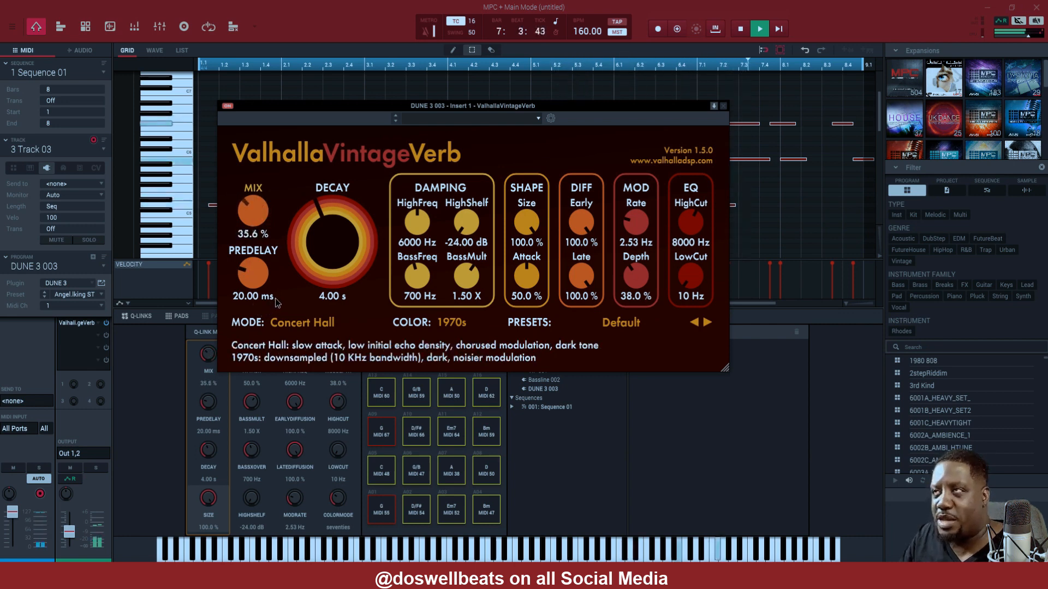
{"action": "left_click_drag", "start_coordinate": [252, 220], "coordinate": [252, 211]}
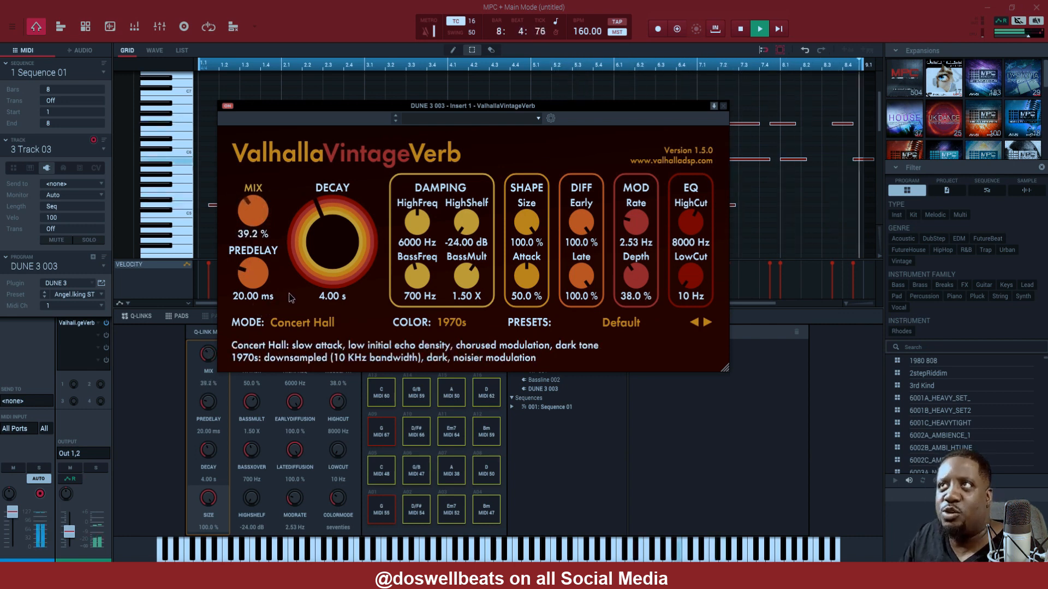
{"action": "left_click_drag", "start_coordinate": [252, 213], "coordinate": [252, 207]}
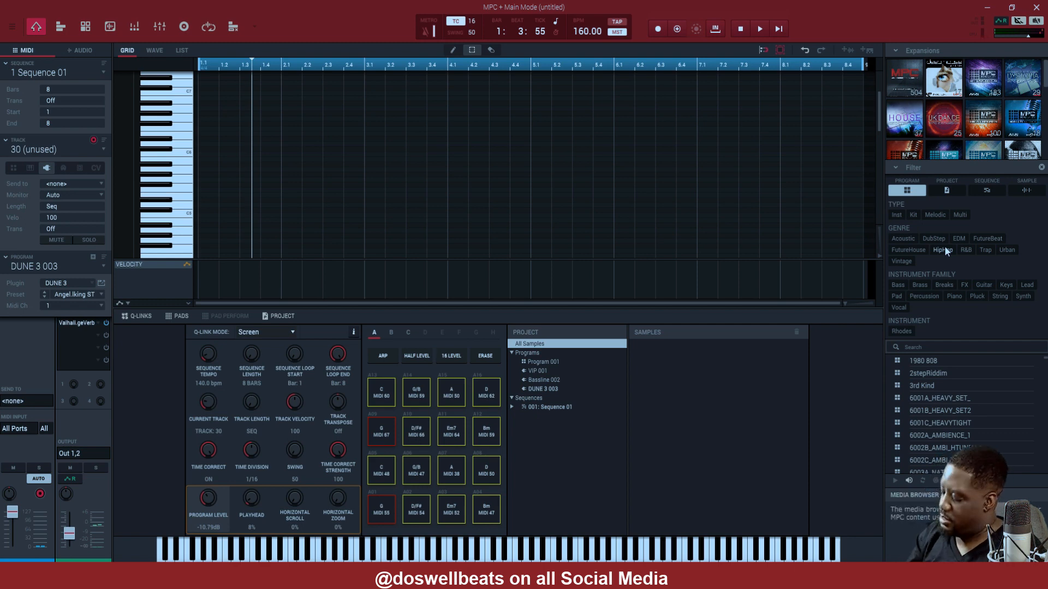
- Load the HipHop Lets Tap Kit 120 drum kit from the expansion browser onto track 30
{"action": "left_click", "coordinate": [760, 29]}
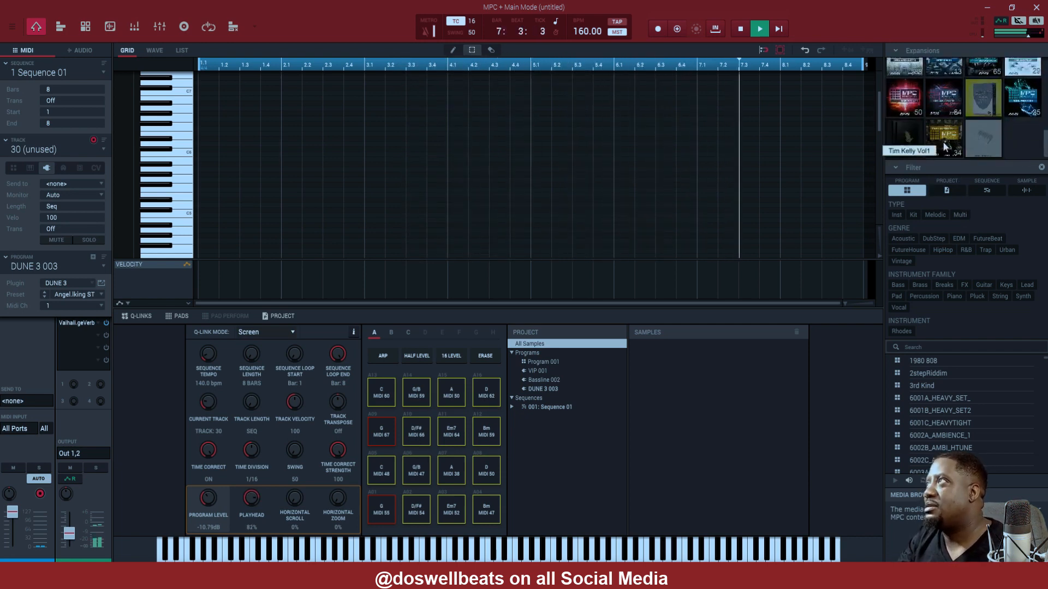
{"action": "left_click", "coordinate": [943, 139]}
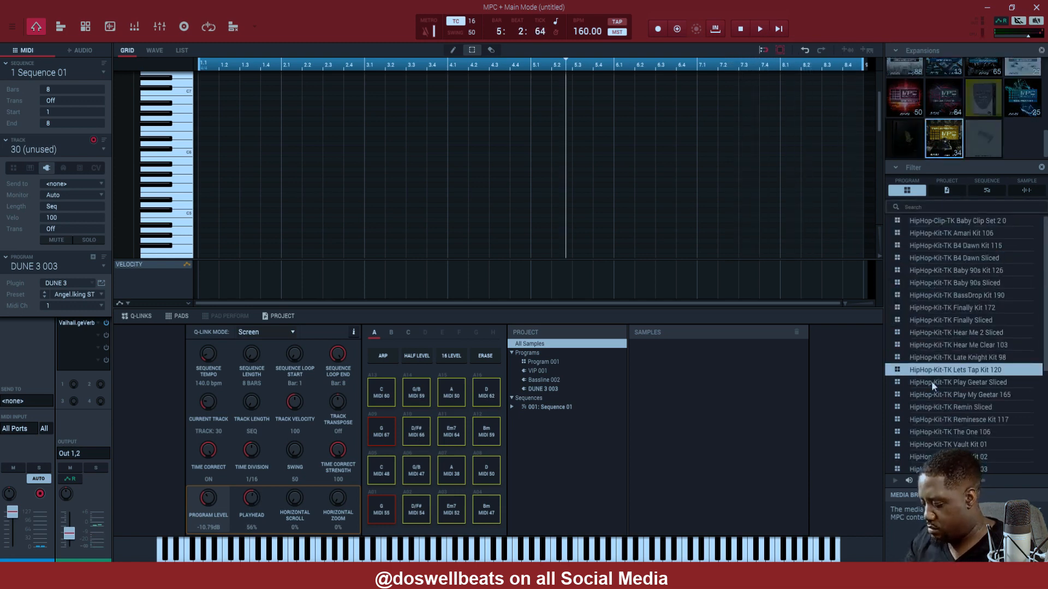
{"action": "left_click", "coordinate": [760, 29]}
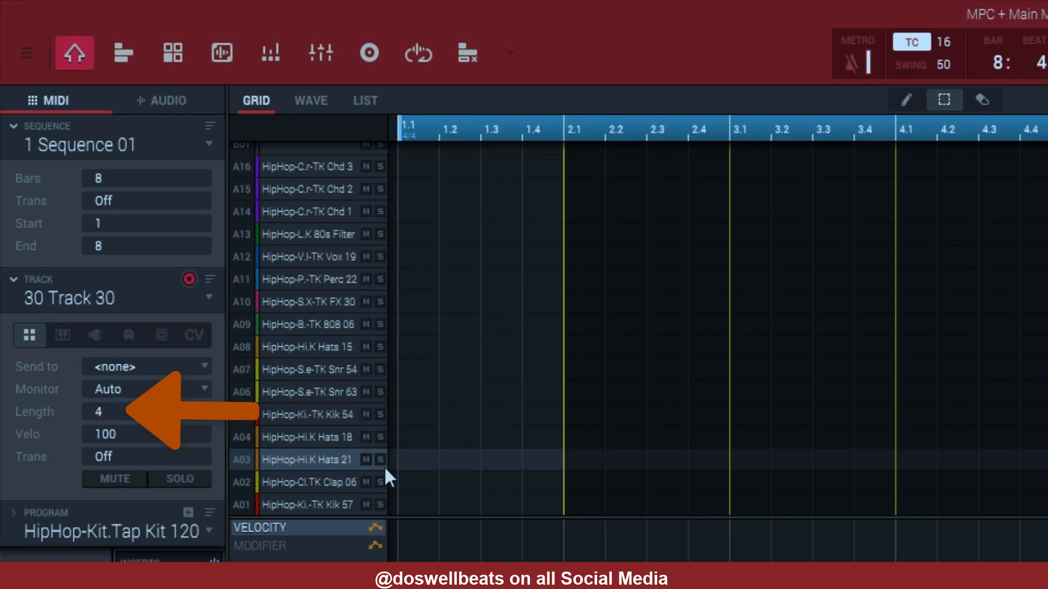
{"action": "mouse_move", "coordinate": [434, 503]}
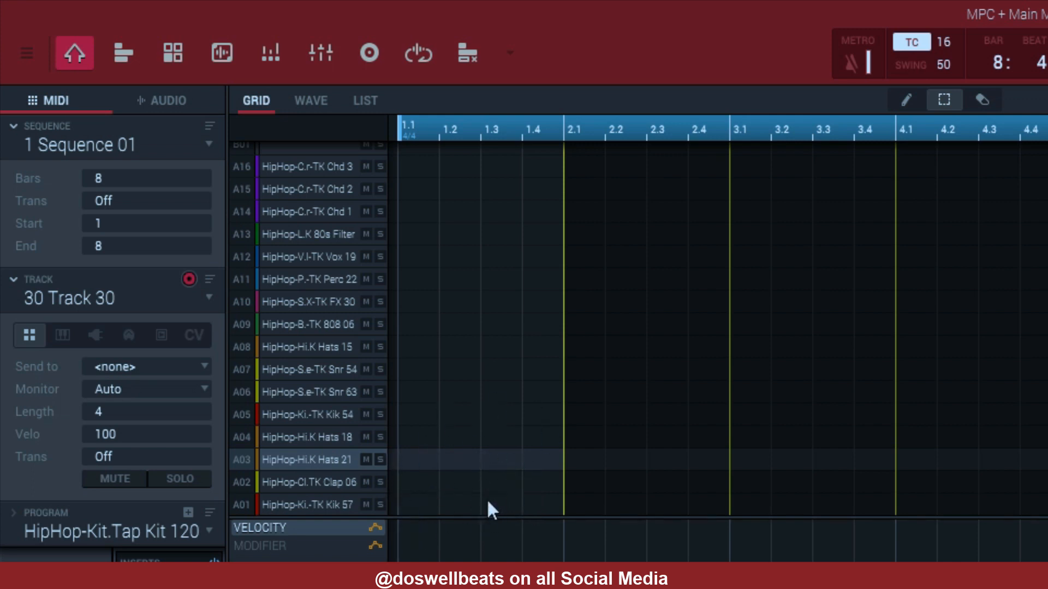
{"action": "mouse_move", "coordinate": [458, 506]}
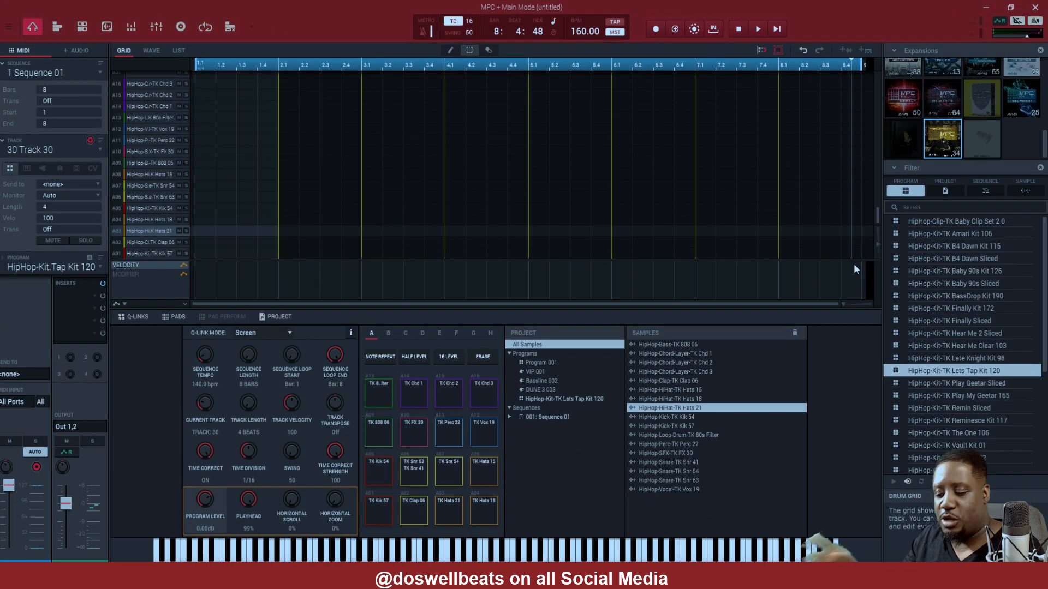
- Record two bars of steady hi-hat hits on the drum kit track and stop the transport
{"action": "left_click", "coordinate": [758, 29]}
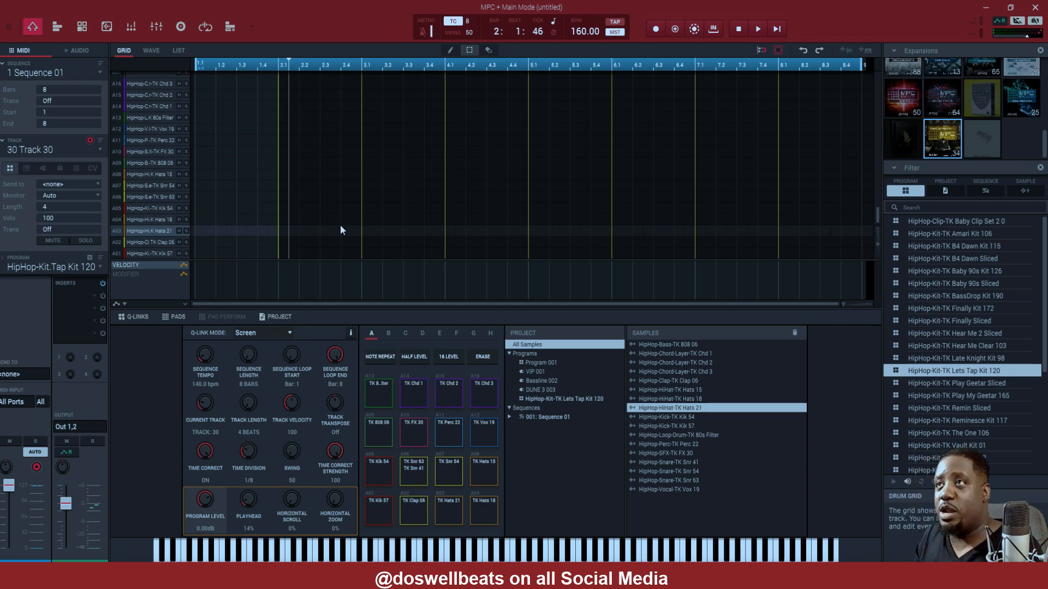
{"action": "left_click", "coordinate": [757, 28]}
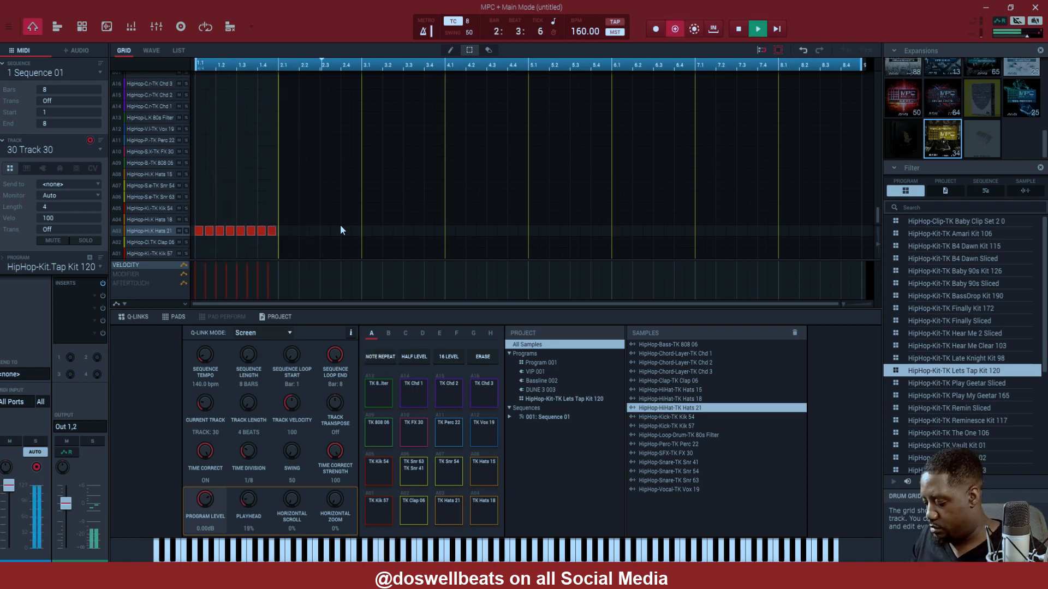
{"action": "left_click", "coordinate": [759, 29]}
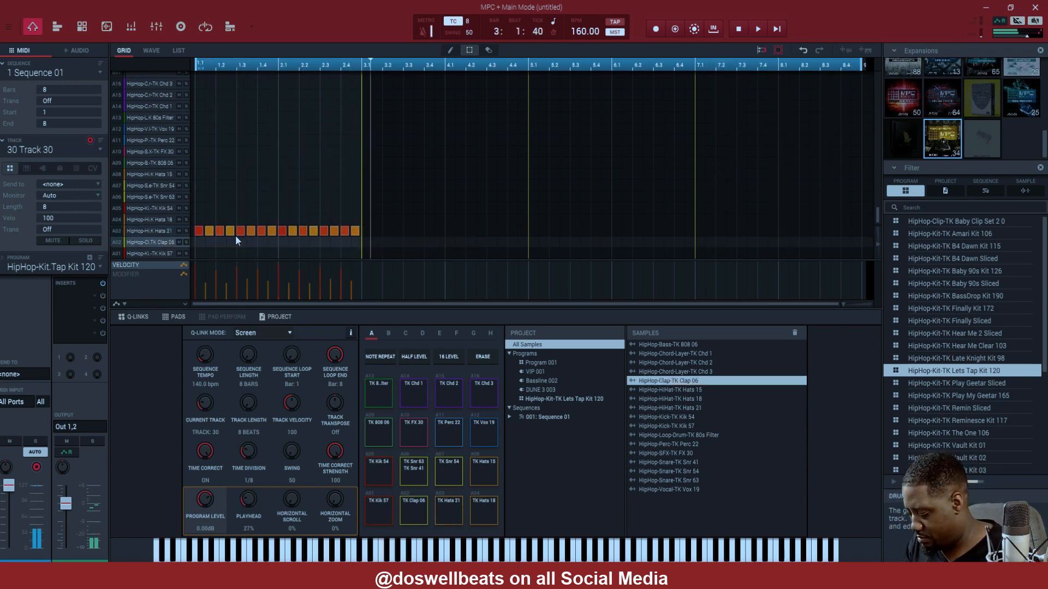
- Record kicks and hats with Note Repeat across all eight bars, overdubbing extra hat accents
{"action": "left_click", "coordinate": [757, 29]}
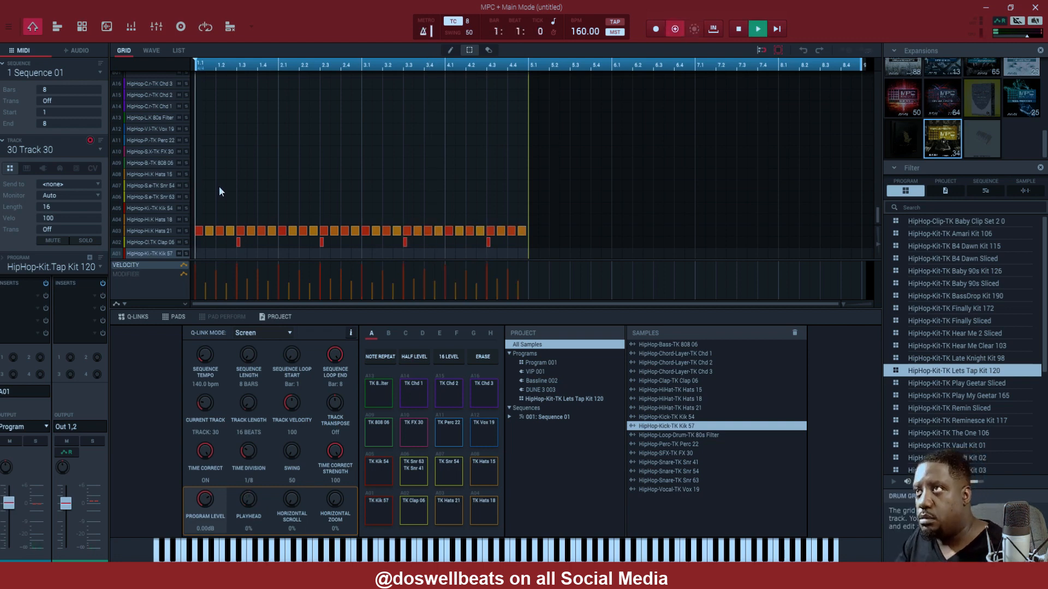
{"action": "left_click", "coordinate": [757, 28]}
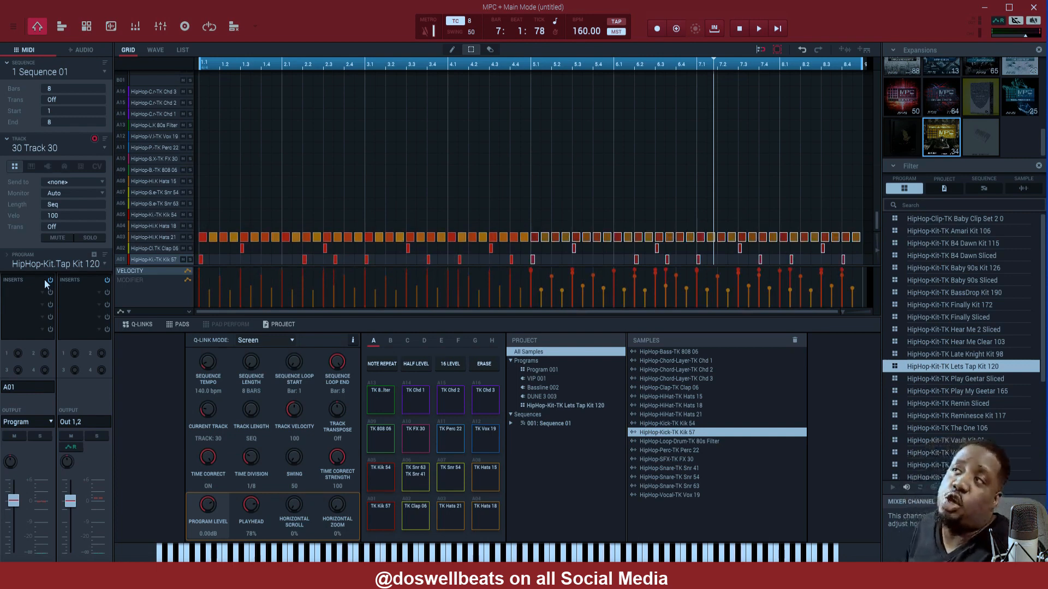
{"action": "left_click", "coordinate": [760, 28]}
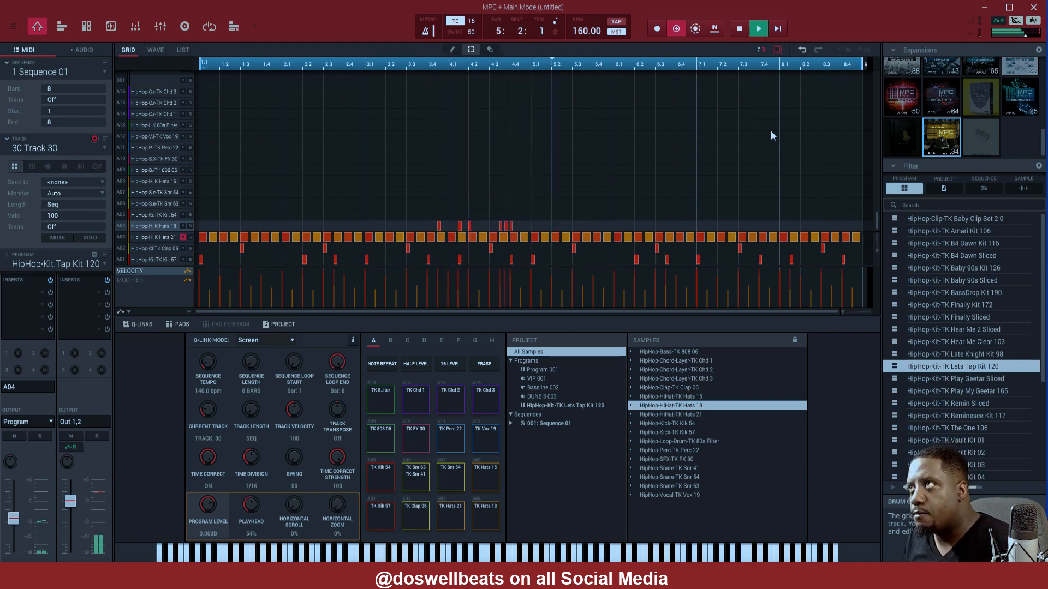
{"action": "left_click", "coordinate": [760, 29]}
{"action": "type", "text": "crash"}
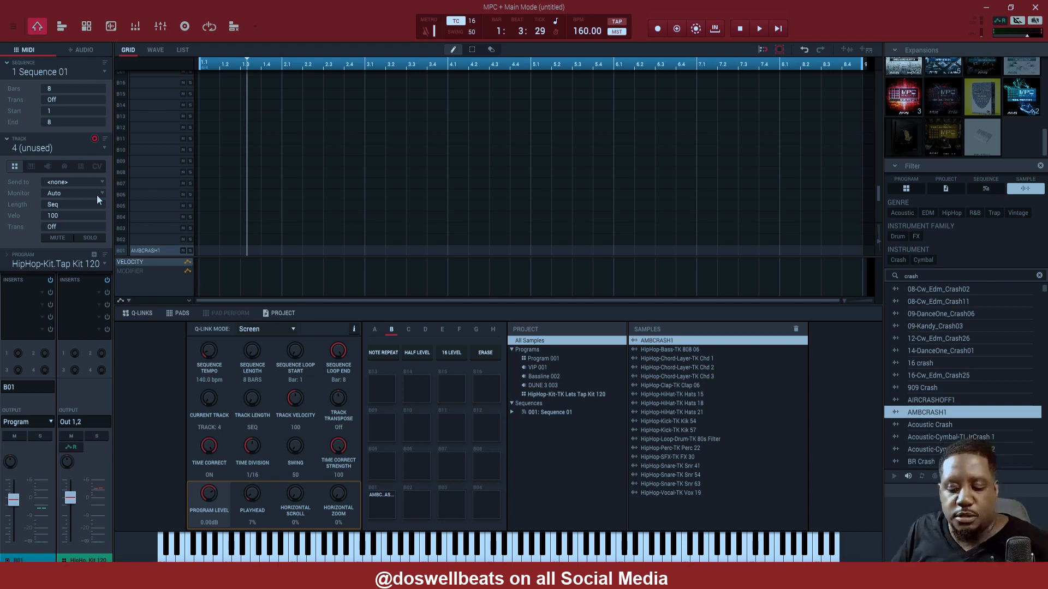
- Switch to the Sampler and record the vocal take 'my vox'
{"action": "left_click", "coordinate": [184, 26]}
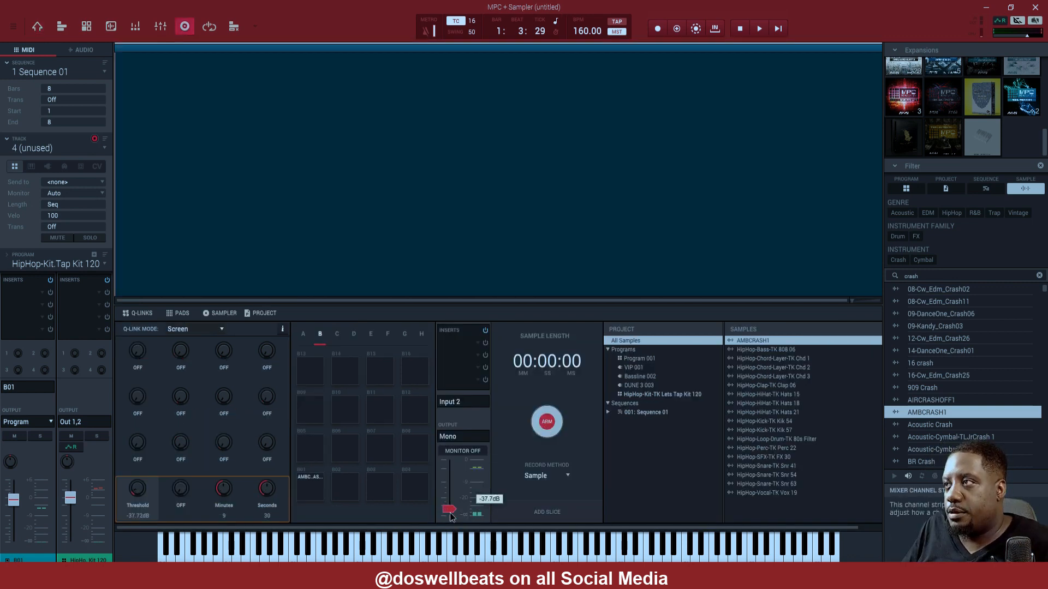
{"action": "left_click", "coordinate": [546, 421]}
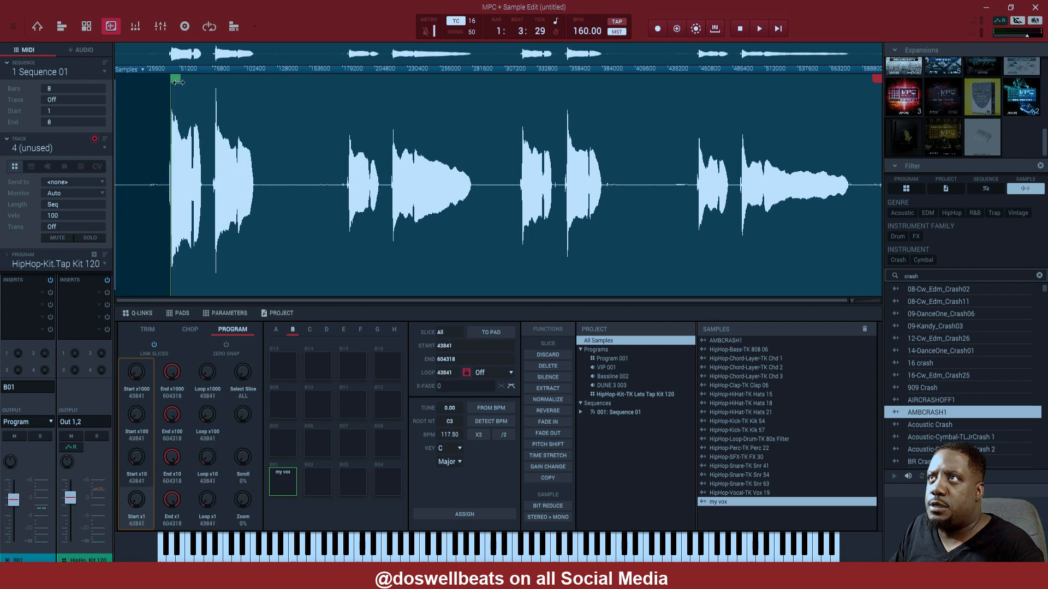
- Move the my vox start marker past the leading silence and discard the audio before it
{"action": "left_click_drag", "start_coordinate": [177, 83], "coordinate": [172, 87]}
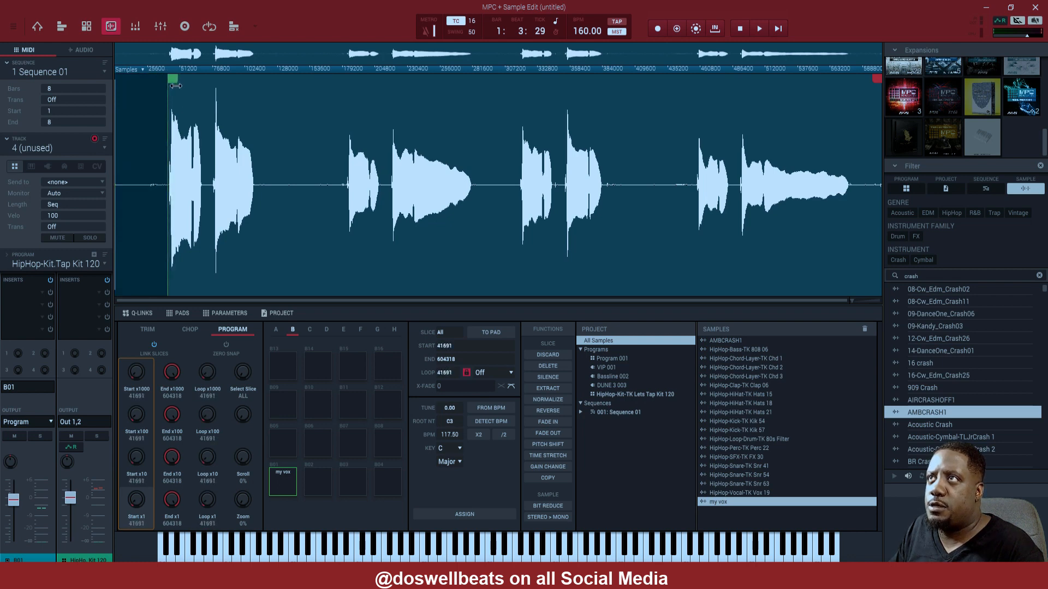
{"action": "left_click_drag", "start_coordinate": [172, 84], "coordinate": [214, 84]}
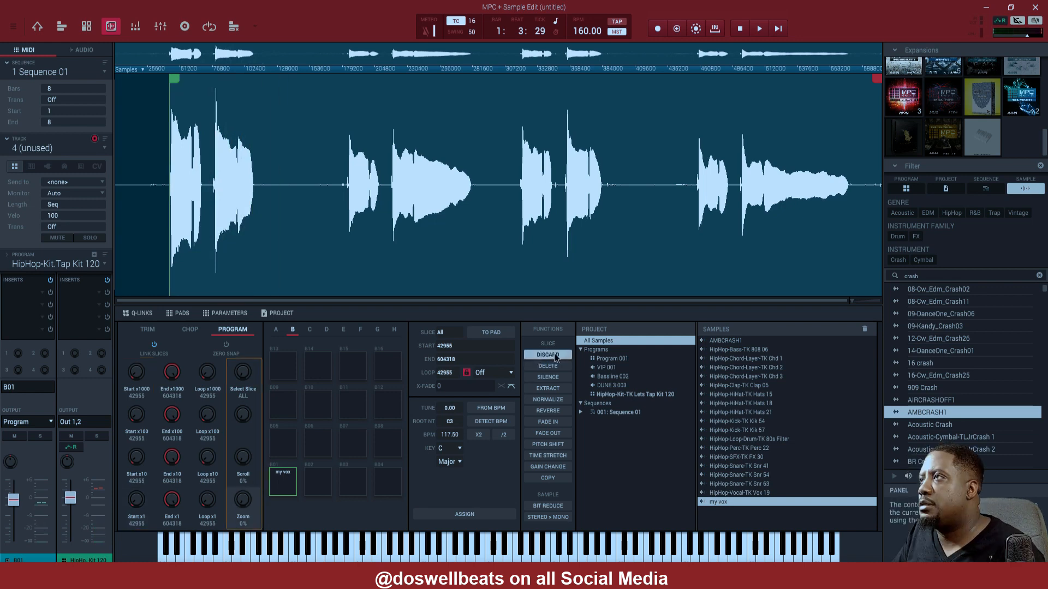
{"action": "left_click", "coordinate": [547, 354]}
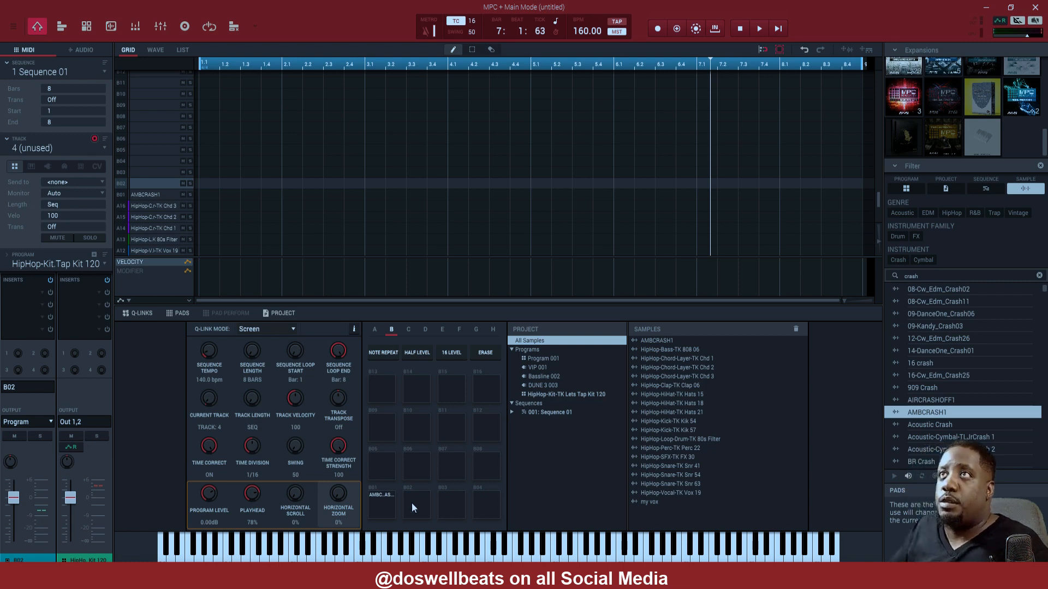
- Put my vox on a new audio track and warp it to the 160 BPM sequence
{"action": "left_click", "coordinate": [83, 50]}
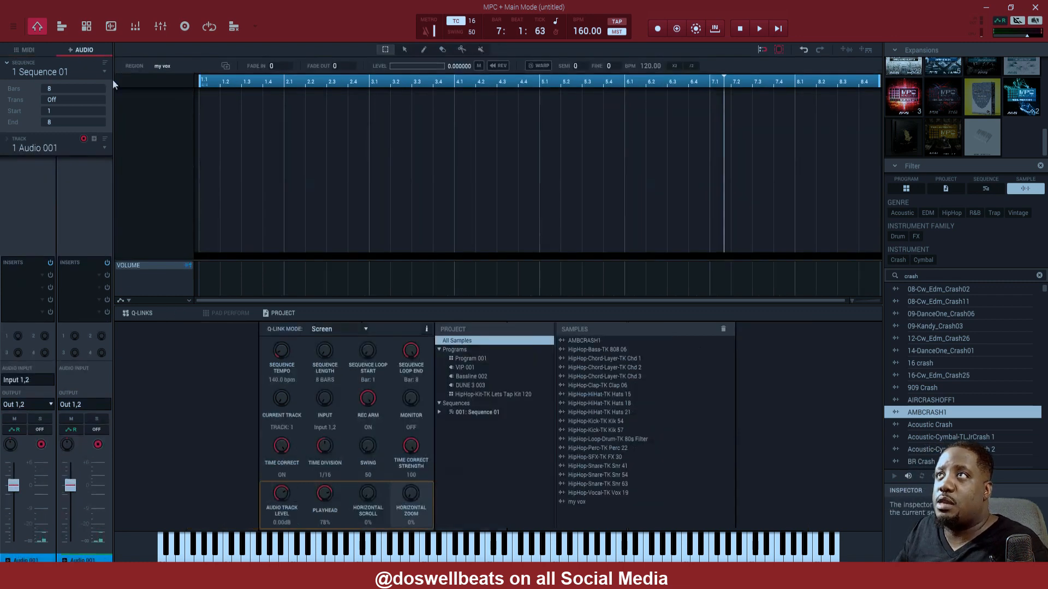
{"action": "left_click", "coordinate": [578, 501]}
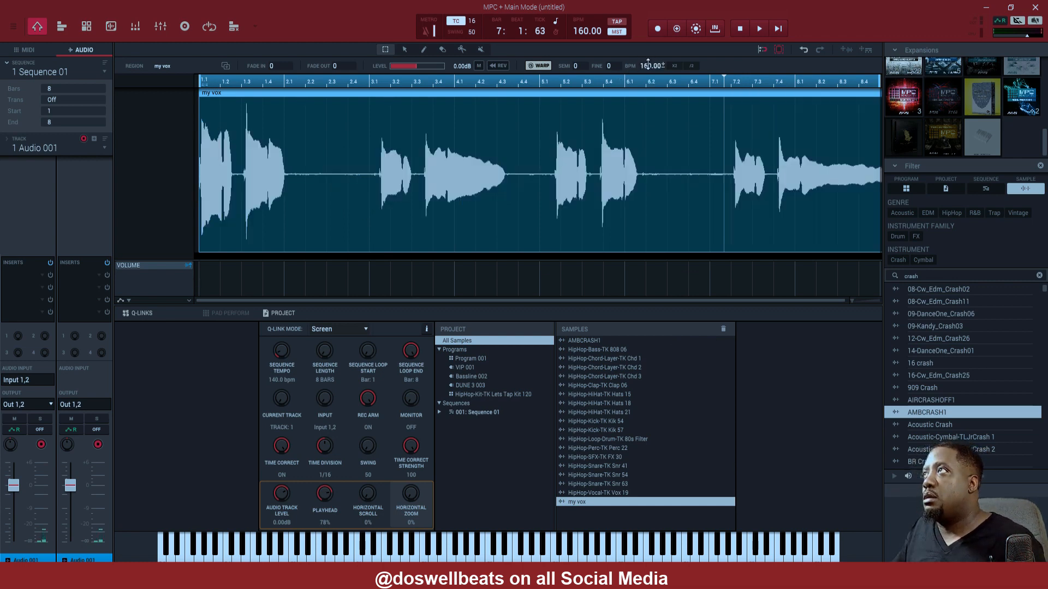
{"action": "left_click", "coordinate": [758, 29]}
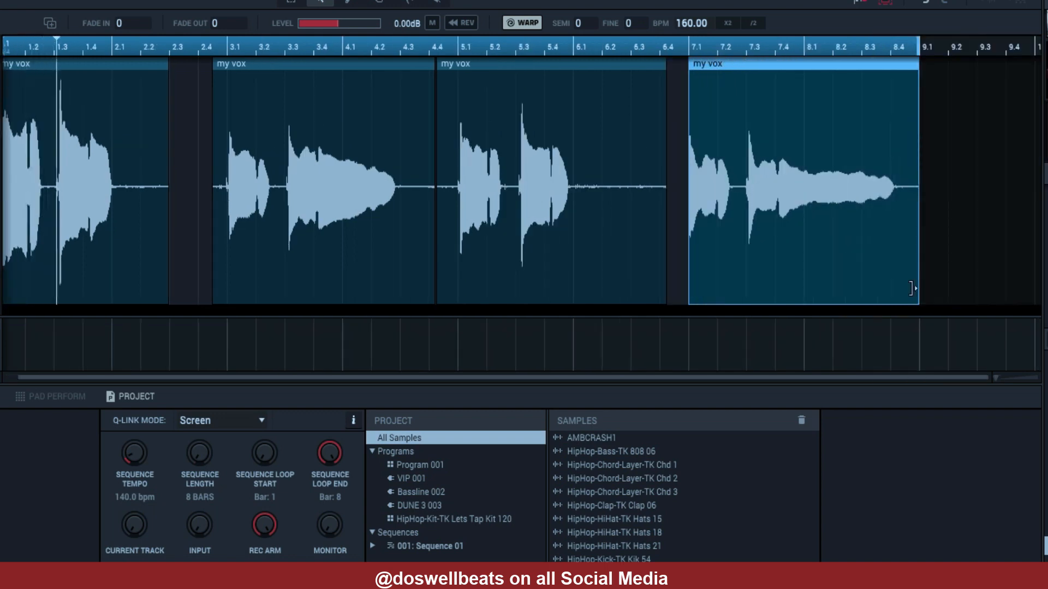
- Split the vocal into four phrases and lower the region level to about -3 dB
{"action": "left_click", "coordinate": [72, 191]}
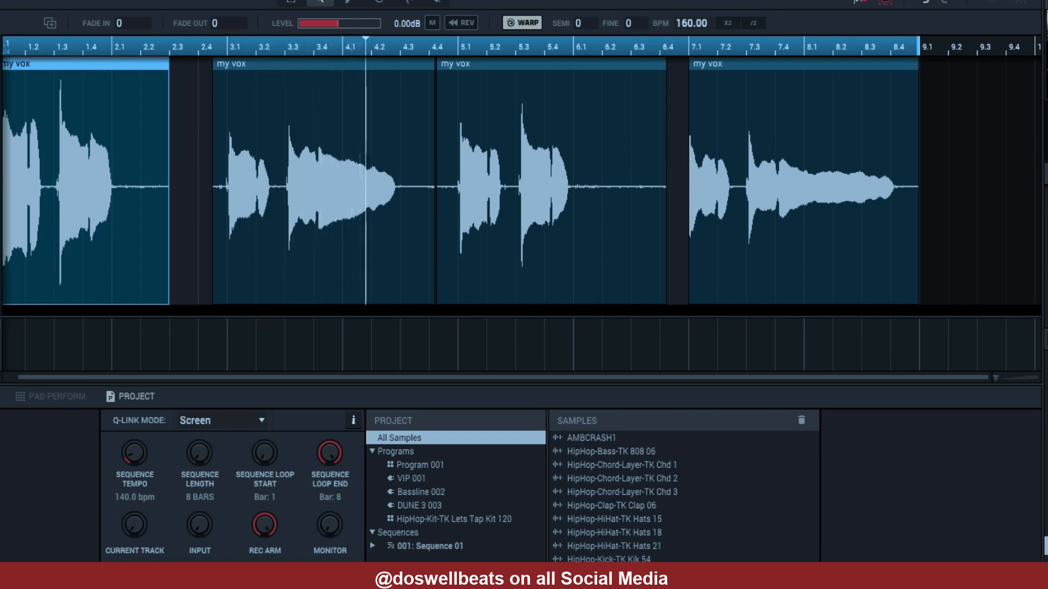
{"action": "left_click_drag", "start_coordinate": [354, 23], "coordinate": [326, 23]}
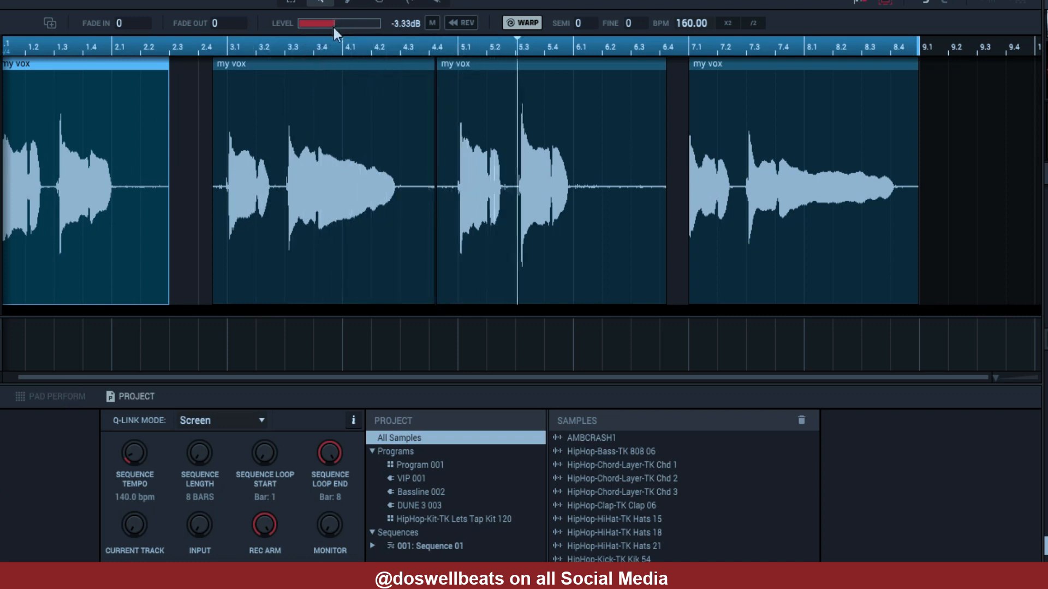
{"action": "left_click_drag", "start_coordinate": [327, 23], "coordinate": [336, 23]}
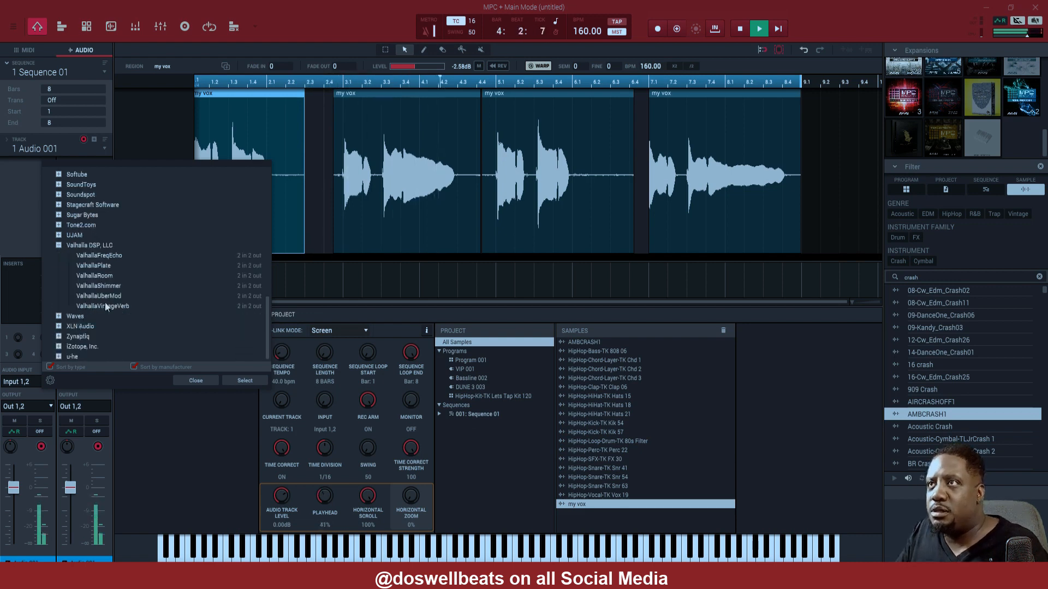
- Add ValhallaVintageVerb and an OVox Stereo insert on the Around The World preset to the vocal track
{"action": "left_click", "coordinate": [102, 305]}
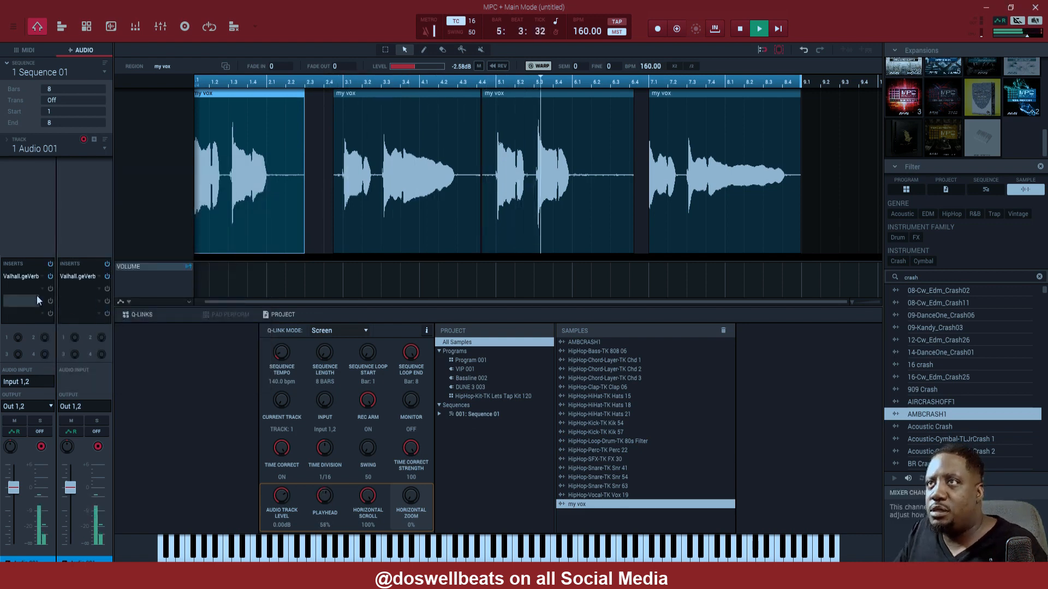
{"action": "left_click", "coordinate": [20, 276]}
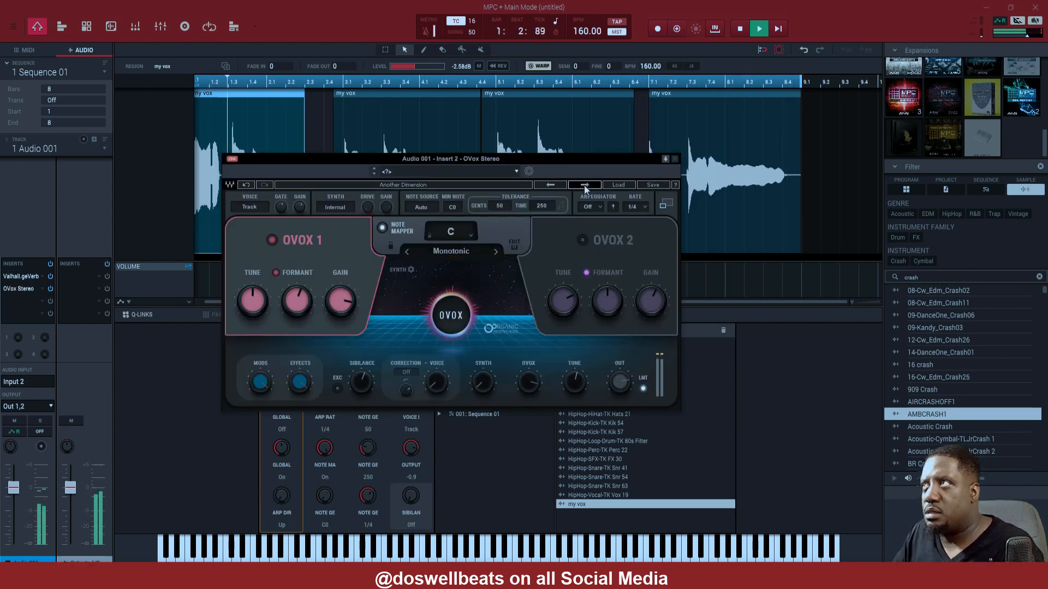
{"action": "left_click", "coordinate": [584, 185]}
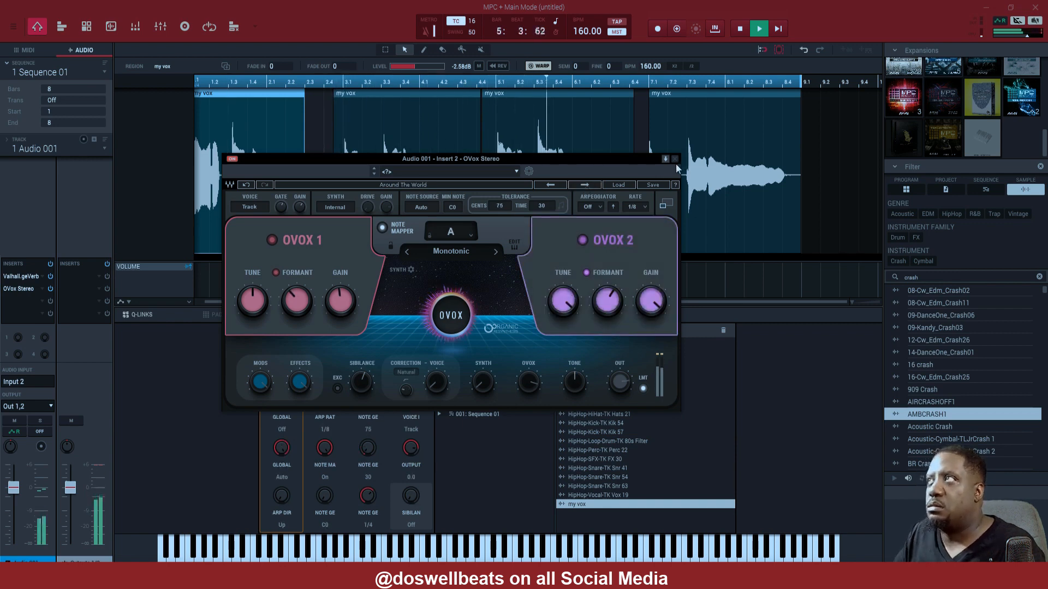
{"action": "left_click", "coordinate": [665, 160]}
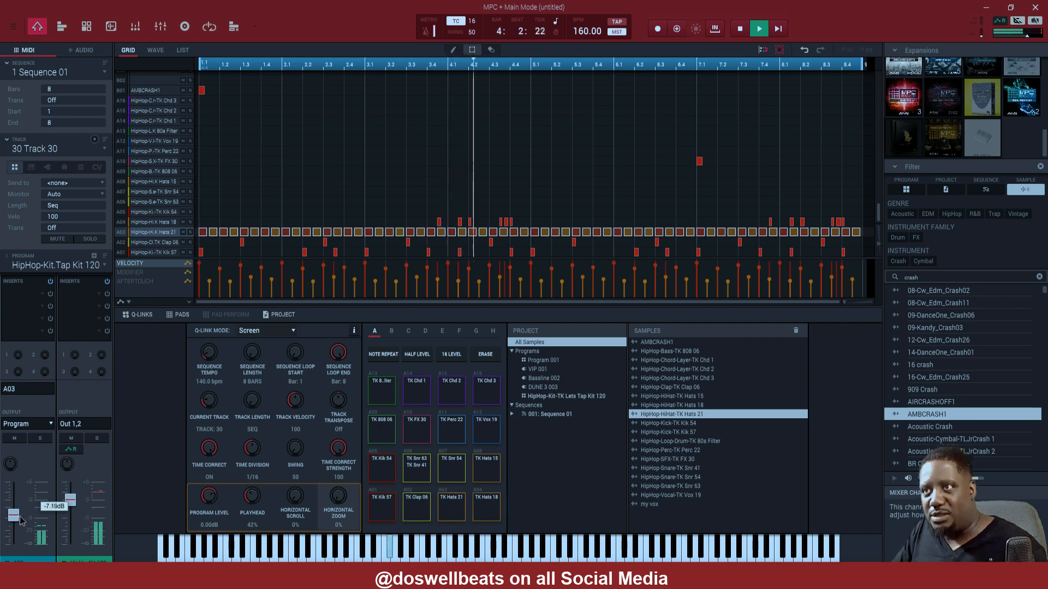
- Balance levels: drum track to about -7 dB and vocal track to about -5 dB with RC-20 added
{"action": "left_click_drag", "start_coordinate": [12, 513], "coordinate": [12, 504]}
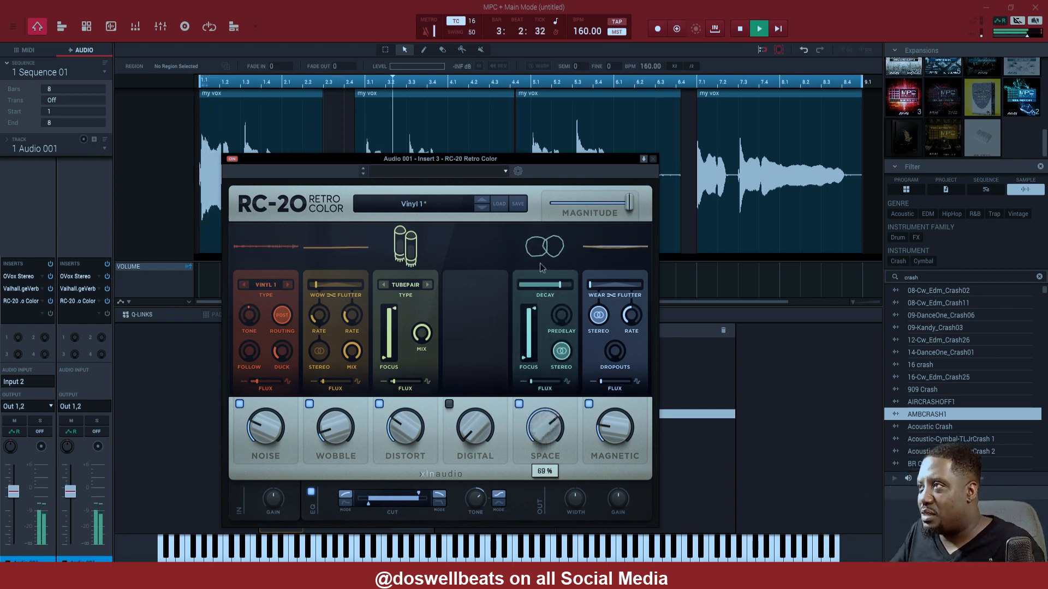
{"action": "left_click_drag", "start_coordinate": [543, 428], "coordinate": [543, 454]}
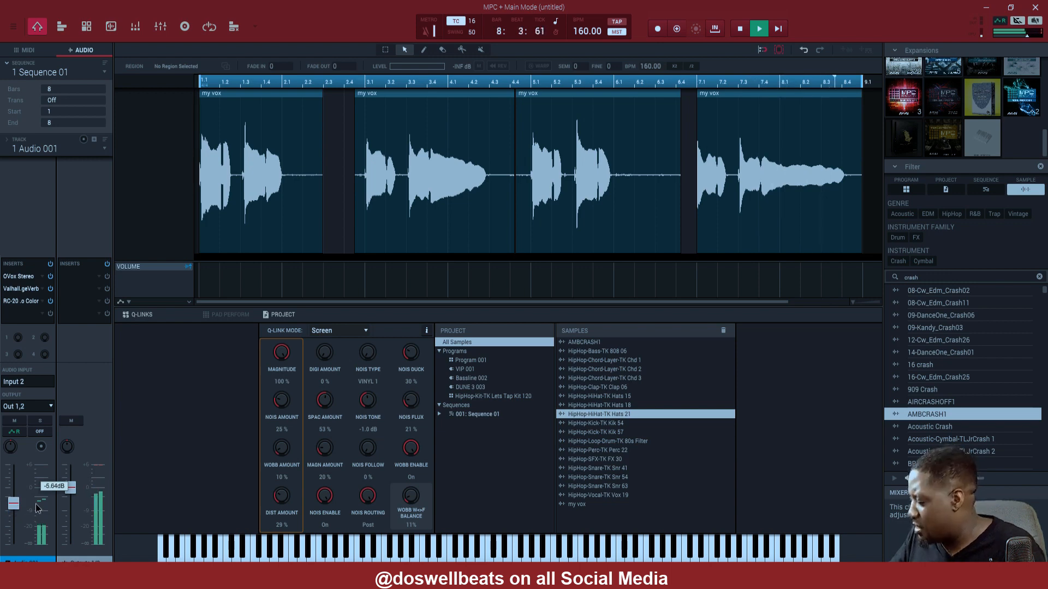
{"action": "left_click_drag", "start_coordinate": [39, 507], "coordinate": [41, 502]}
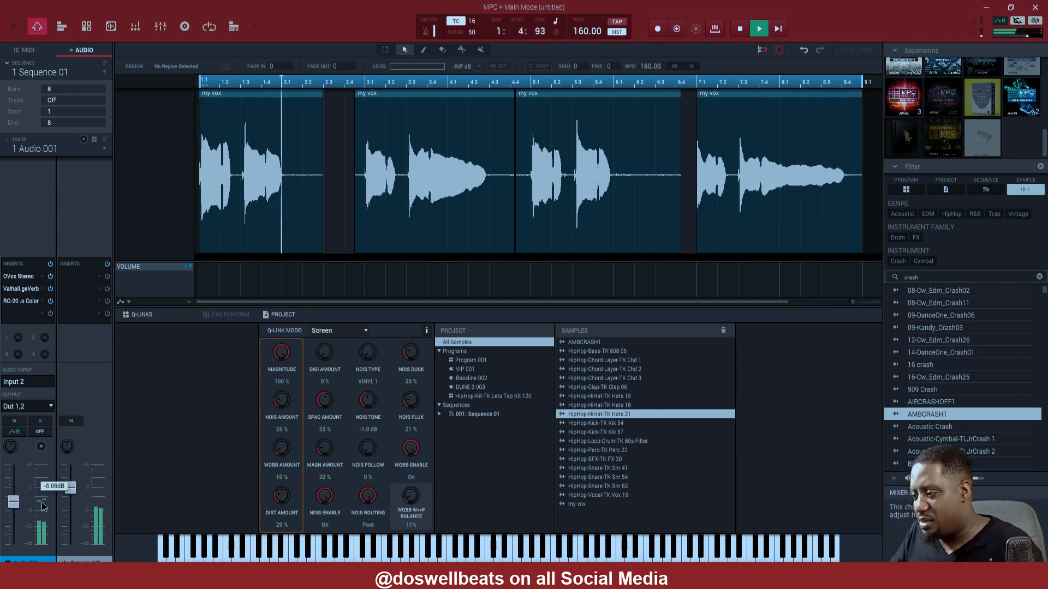
{"action": "left_click_drag", "start_coordinate": [28, 497], "coordinate": [29, 504]}
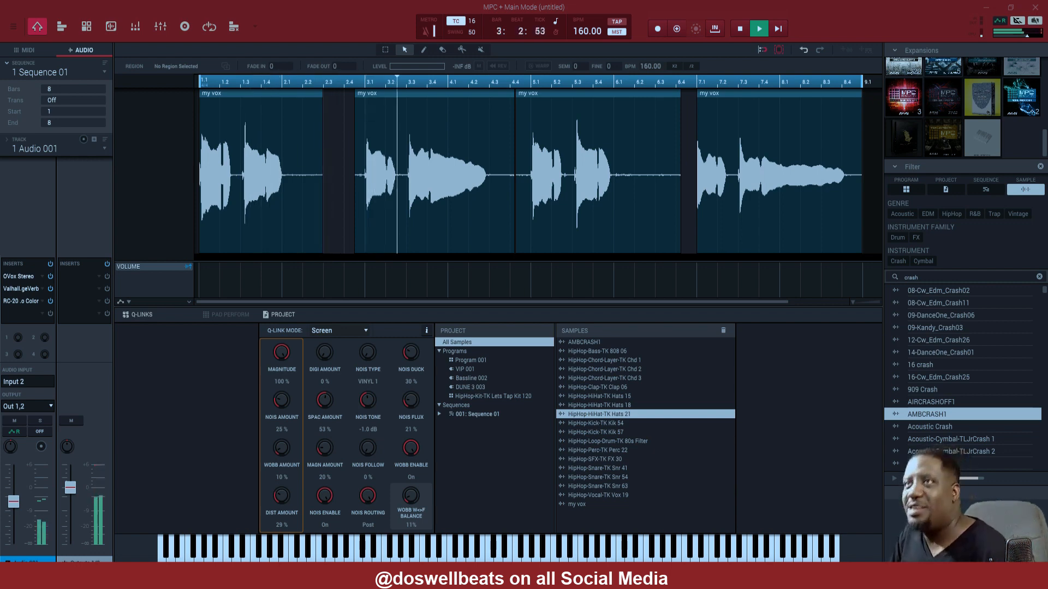
- Return to drum track 30's note grid and mute the track
{"action": "left_click", "coordinate": [23, 50]}
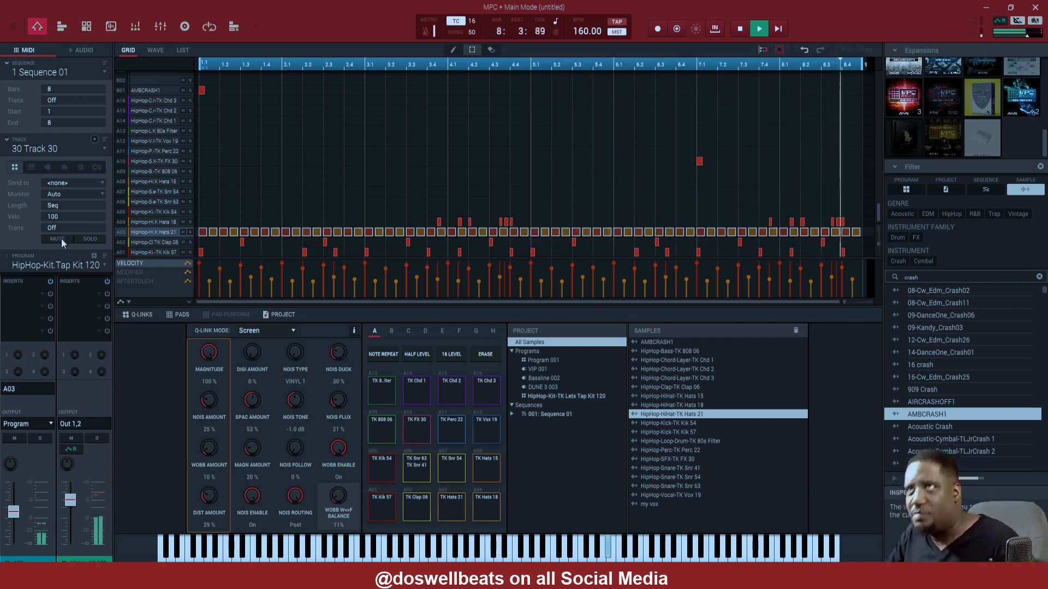
{"action": "left_click", "coordinate": [56, 238]}
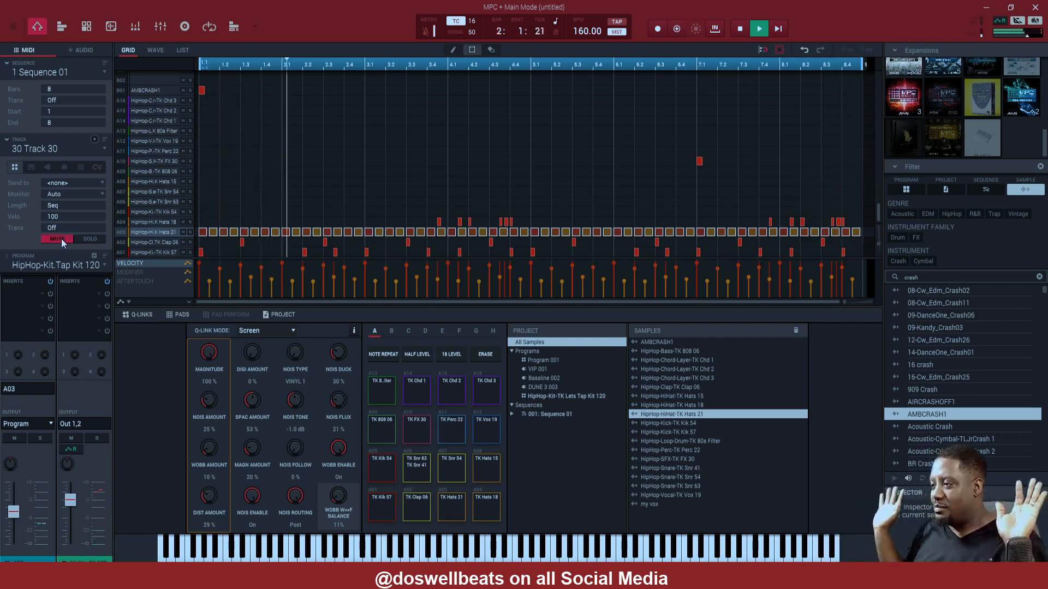